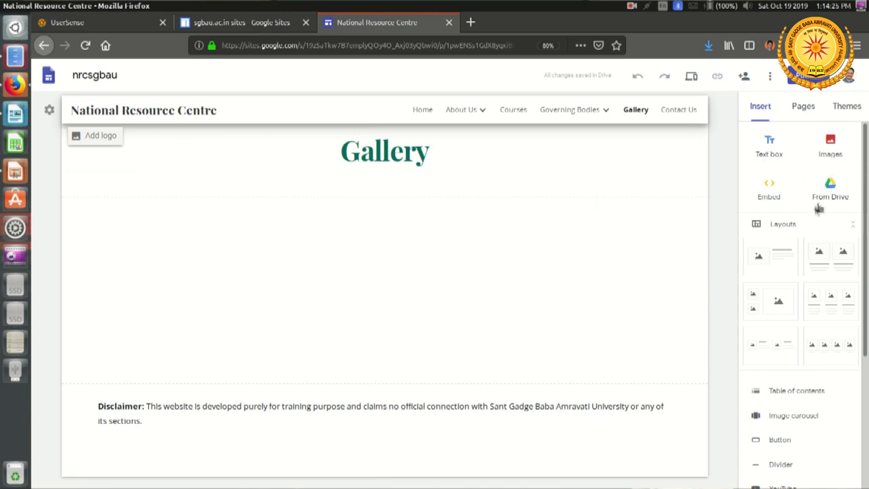
Search YouTube from the Insert panel for videos by 'suhas'
{"action": "scroll", "scroll_direction": "down", "scroll_amount": 3}
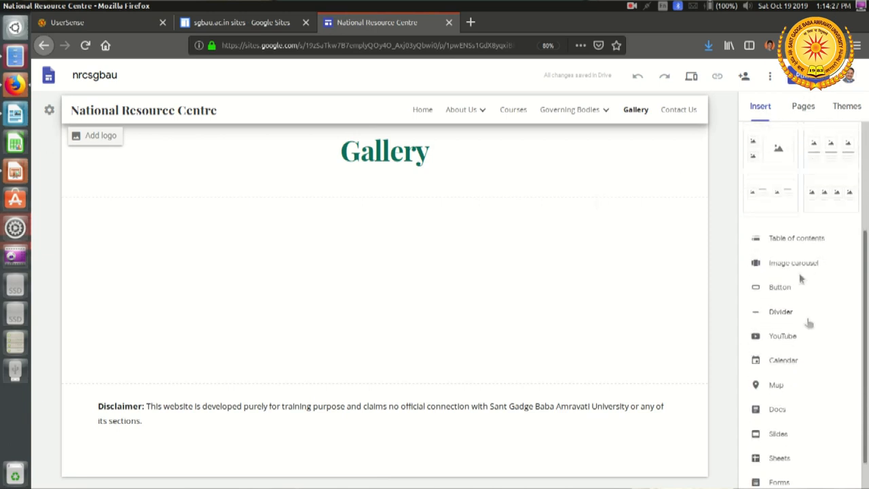
{"action": "mouse_move", "coordinate": [793, 343]}
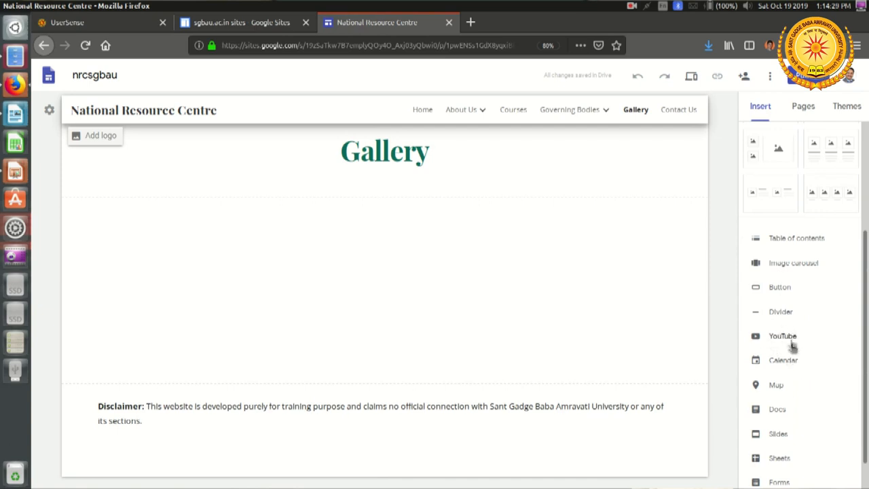
{"action": "left_click", "coordinate": [783, 335]}
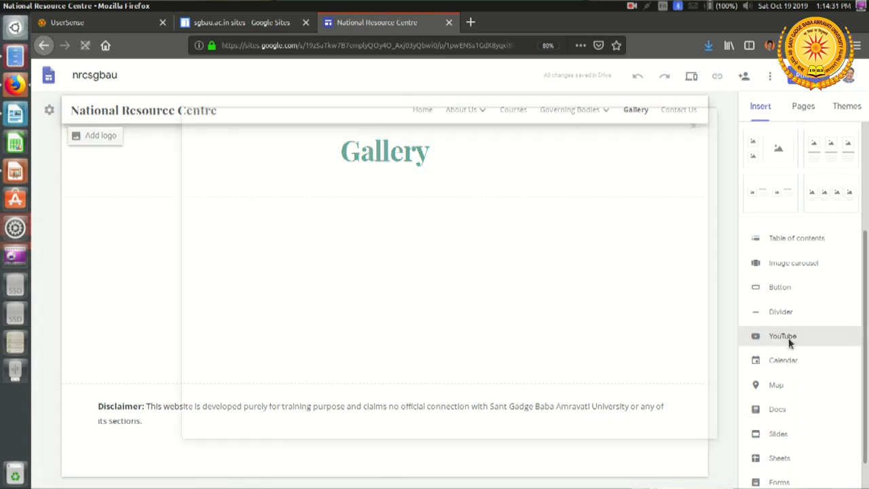
{"action": "left_click", "coordinate": [782, 335]}
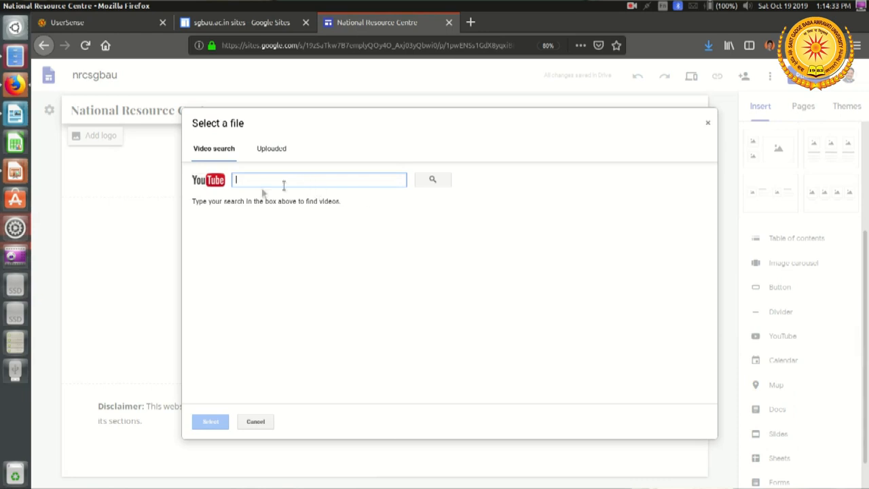
{"action": "mouse_move", "coordinate": [269, 180]}
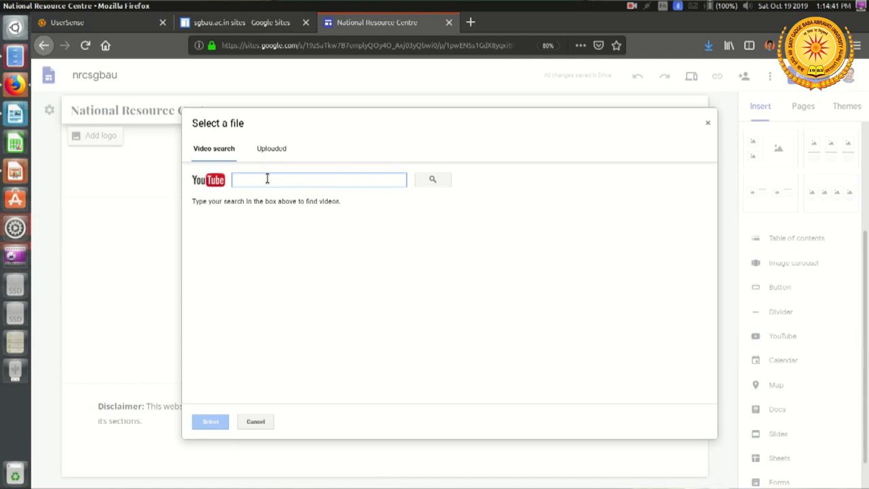
{"action": "type", "text": "suhas pachpande"}
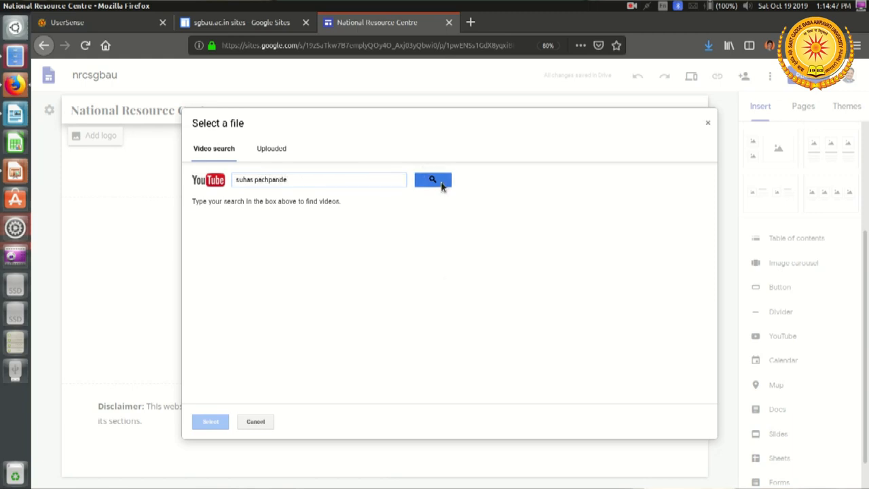
{"action": "left_click", "coordinate": [432, 179]}
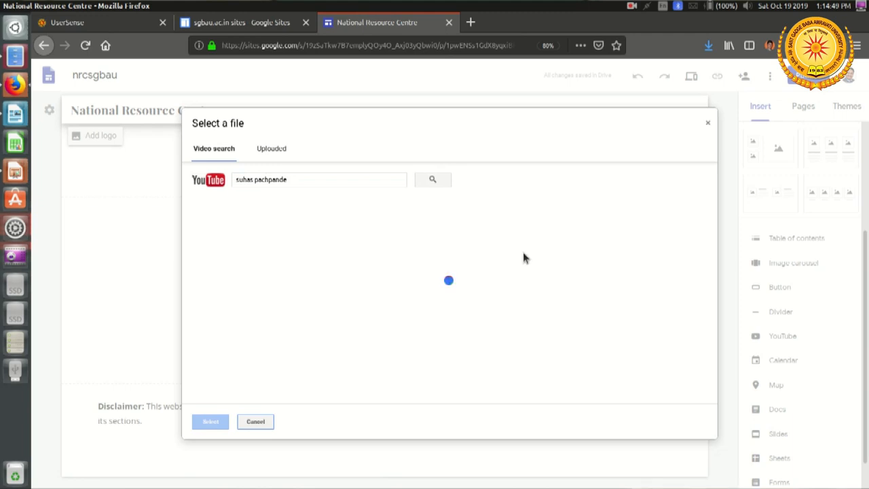
{"action": "left_click", "coordinate": [432, 179]}
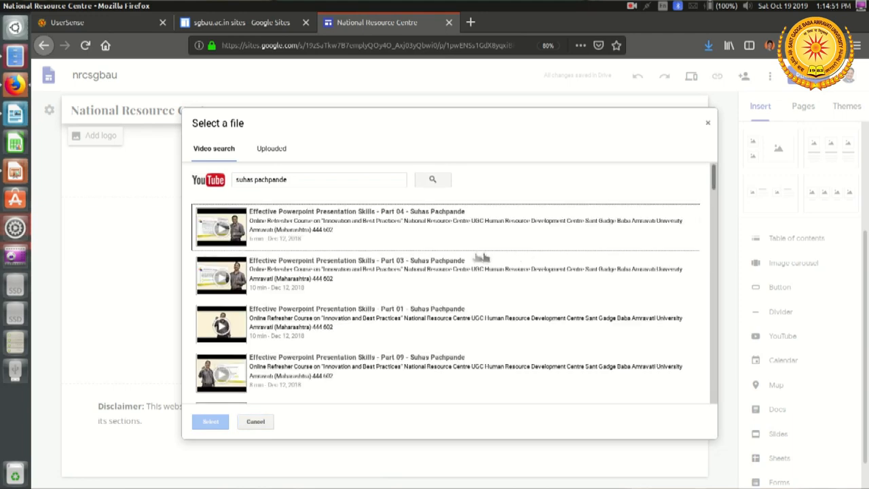
{"action": "mouse_move", "coordinate": [401, 234]}
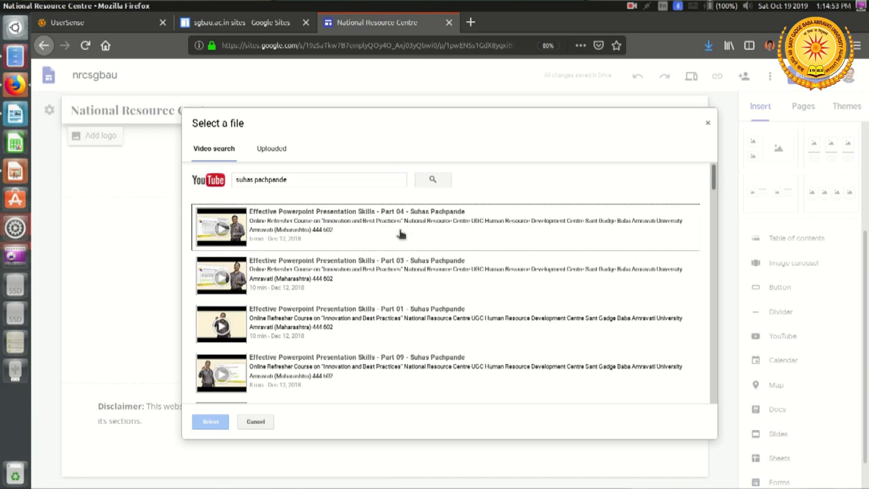
Select the Part 04 Effective Powerpoint Presentation Skills video to embed it in the Gallery
{"action": "scroll", "scroll_direction": "down", "scroll_amount": 3}
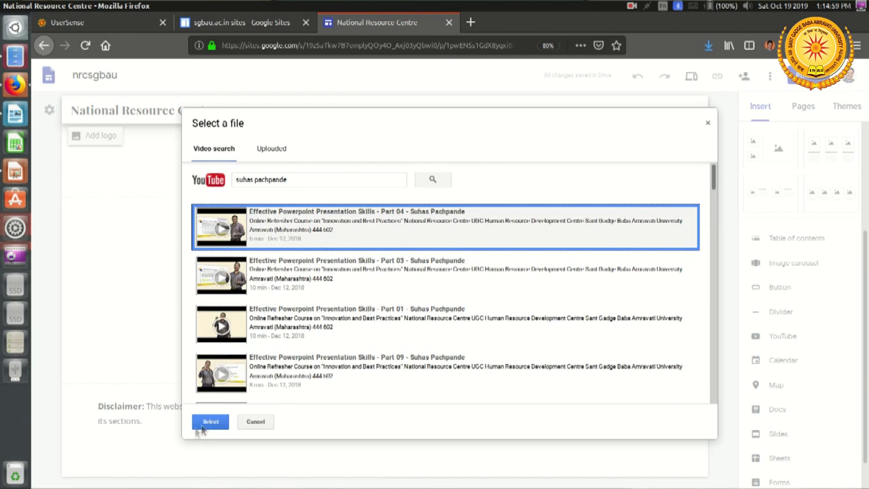
{"action": "left_click", "coordinate": [210, 421]}
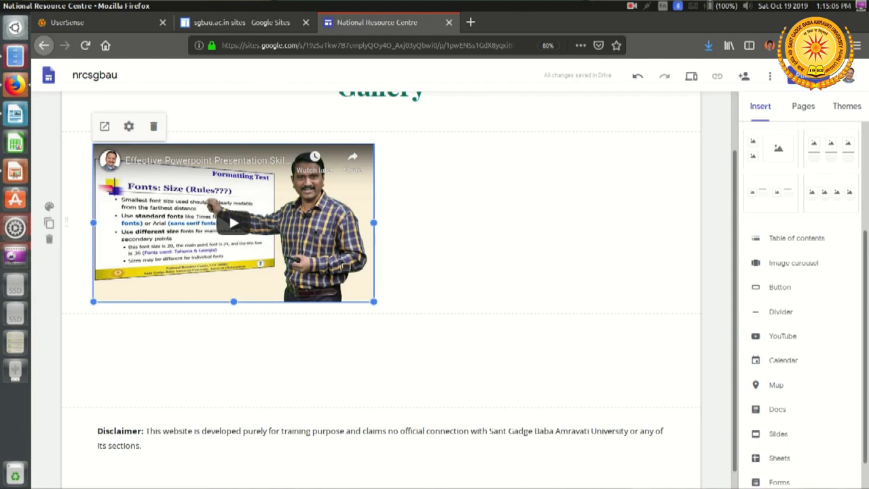
{"action": "mouse_move", "coordinate": [503, 255]}
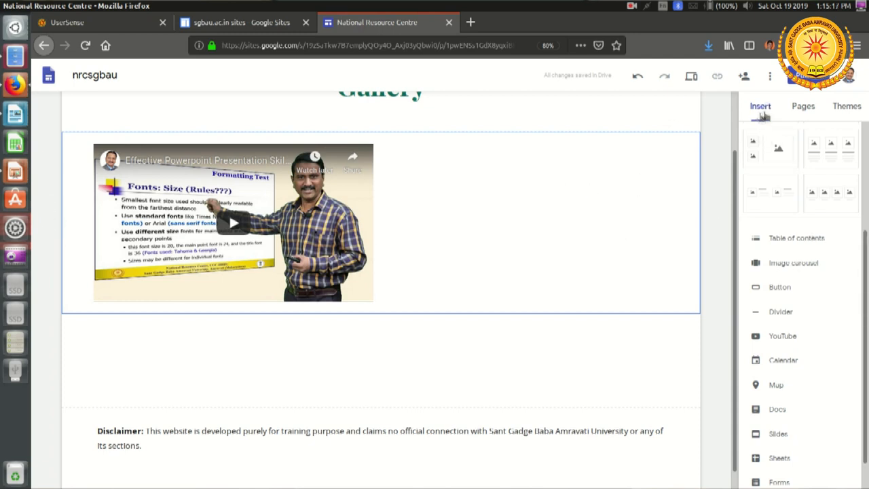
{"action": "mouse_move", "coordinate": [785, 341]}
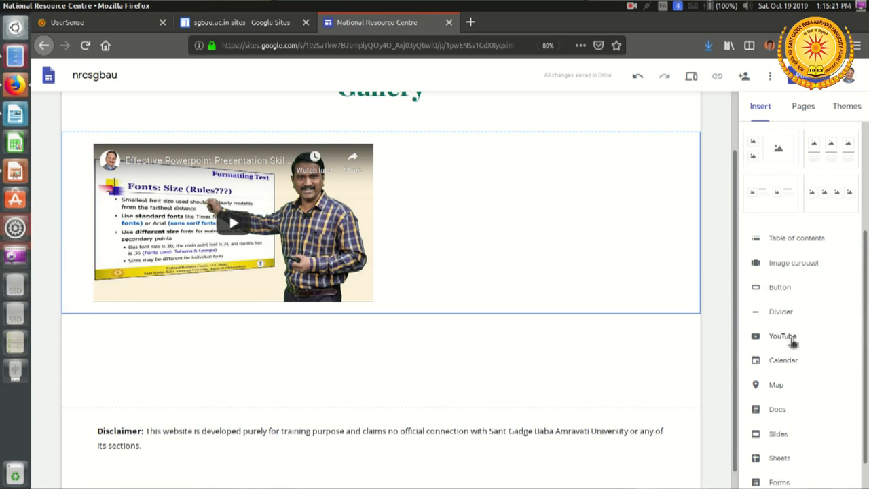
{"action": "scroll", "scroll_direction": "down", "scroll_amount": 3}
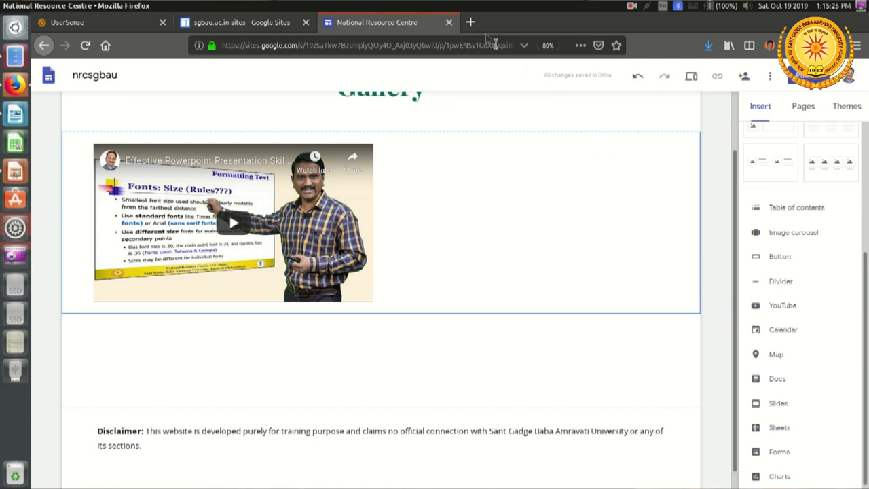
Go to youtube.com in a new tab and search for 'suhas'
{"action": "left_click", "coordinate": [470, 22]}
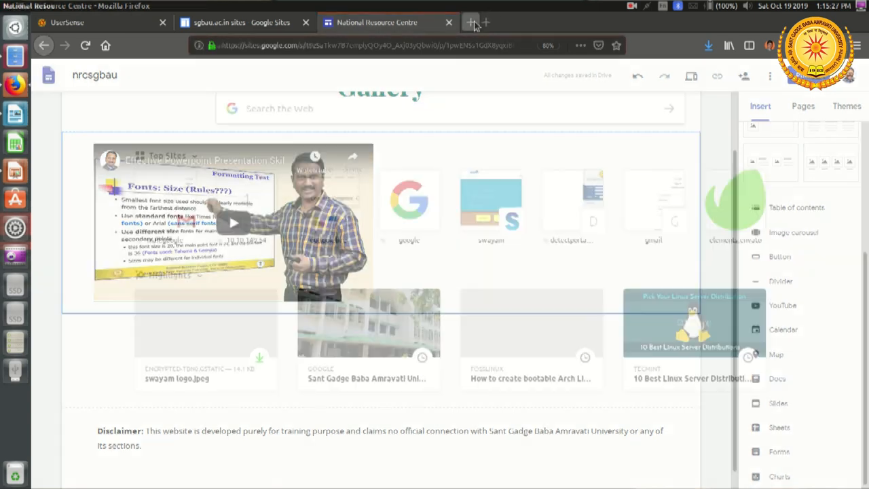
{"action": "left_click", "coordinate": [471, 22]}
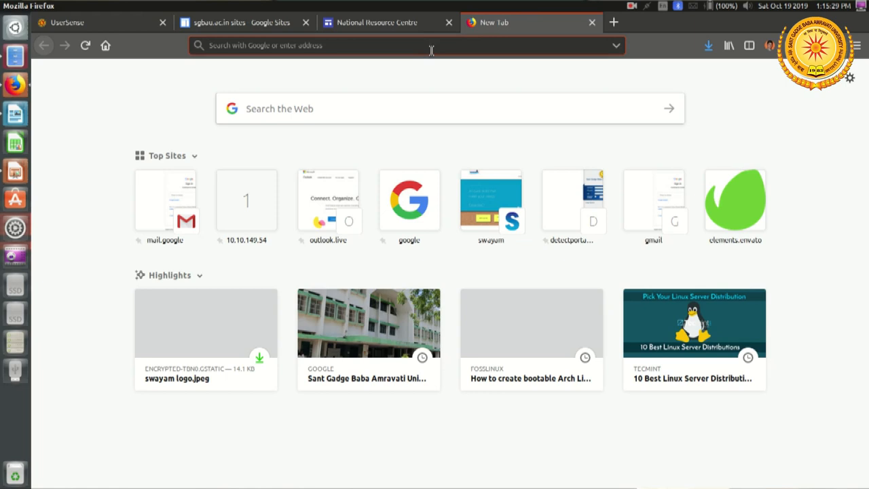
{"action": "type", "text": "youtube.com/"}
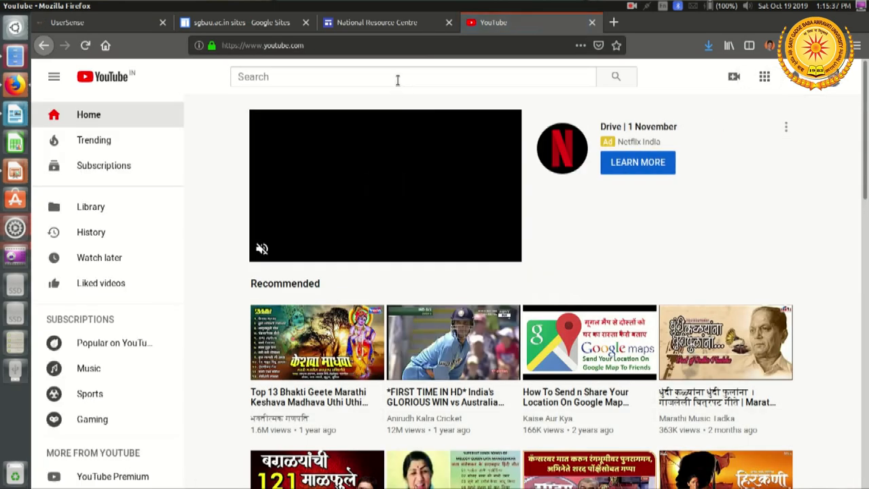
{"action": "left_click", "coordinate": [408, 76]}
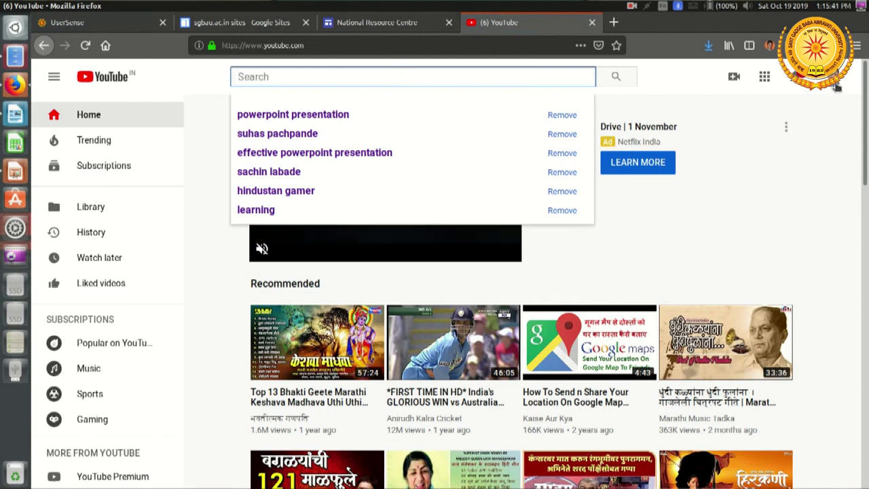
{"action": "type", "text": "suhas pachpande"}
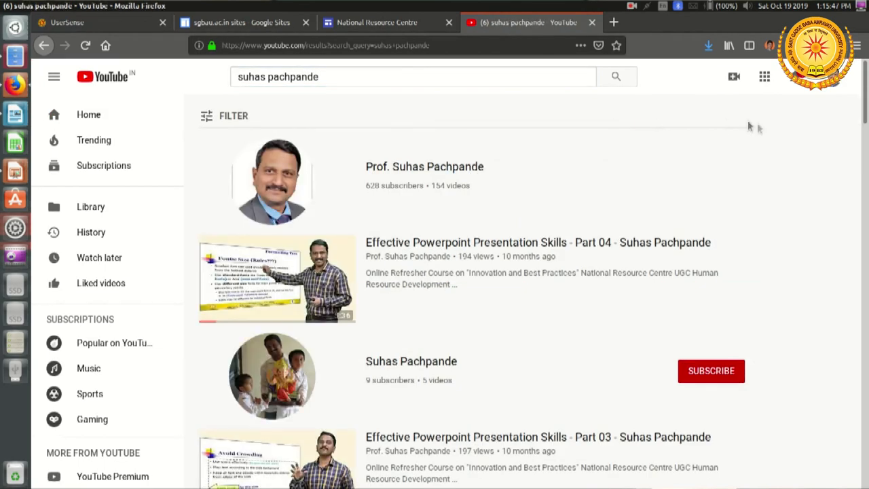
Show the presenter's channel Videos list and copy a video's link
{"action": "left_click", "coordinate": [424, 166]}
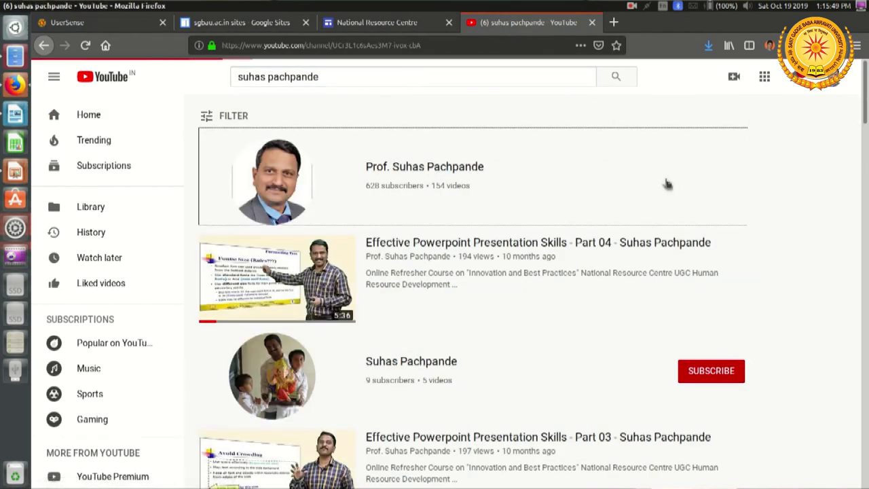
{"action": "left_click", "coordinate": [423, 165]}
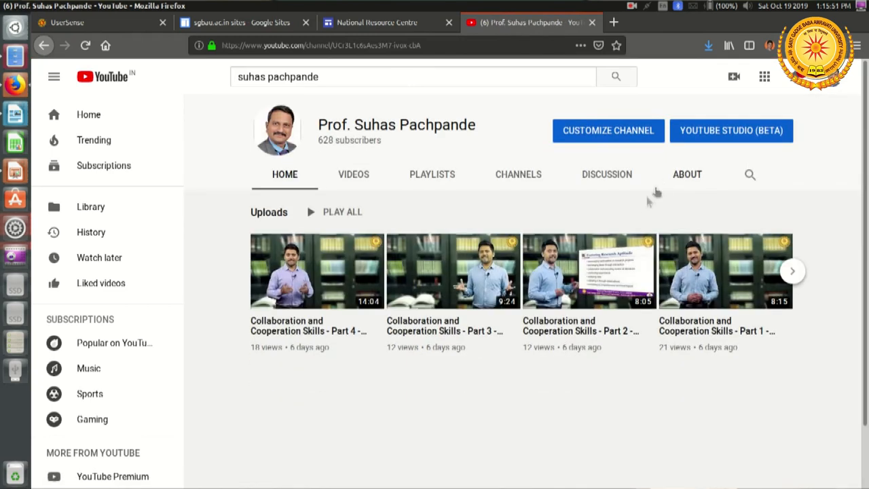
{"action": "mouse_move", "coordinate": [644, 207]}
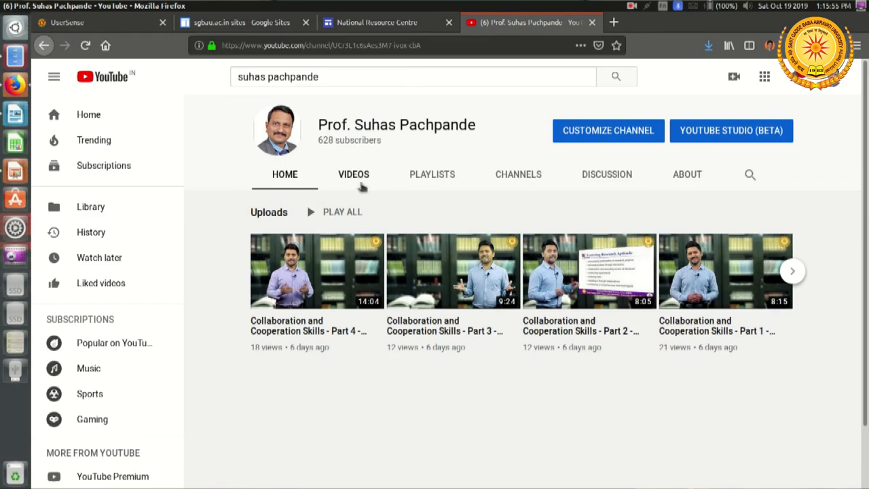
{"action": "left_click", "coordinate": [353, 174]}
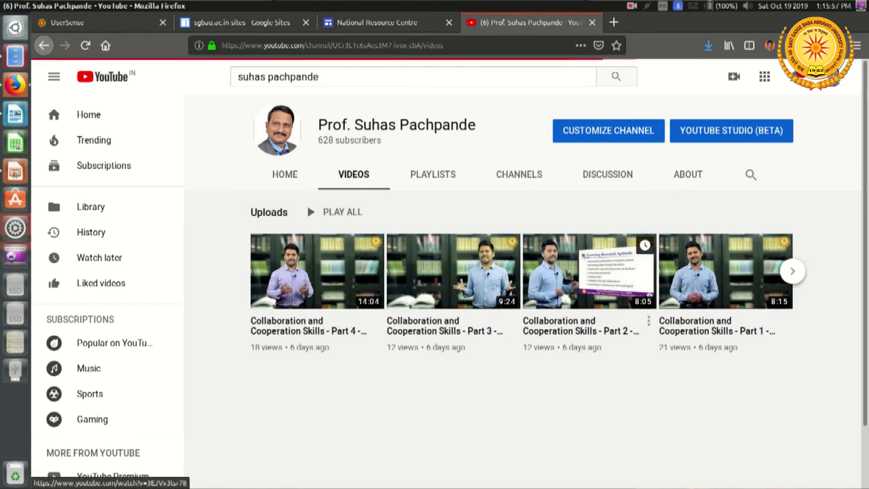
{"action": "scroll", "scroll_direction": "down", "scroll_amount": 3}
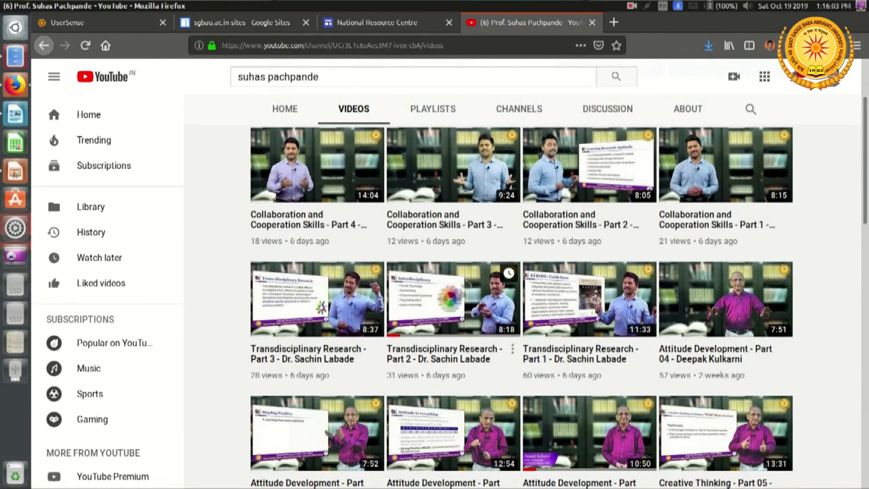
{"action": "mouse_move", "coordinate": [468, 288]}
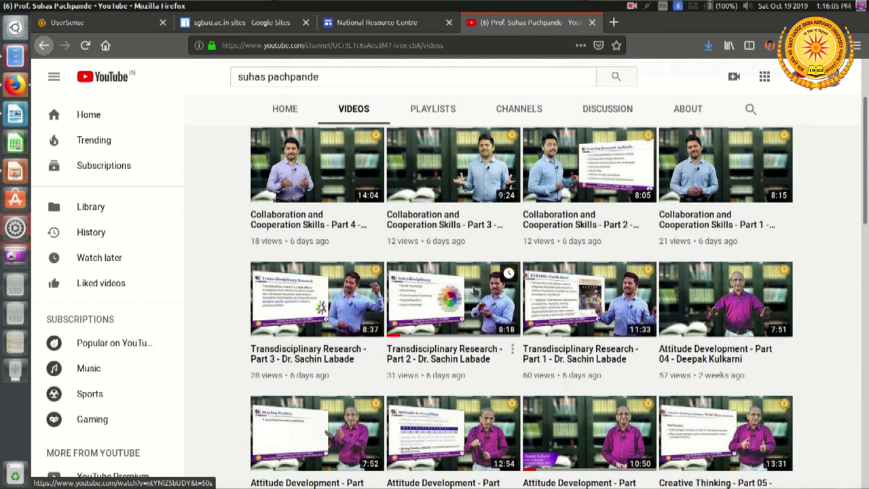
{"action": "right_click", "coordinate": [474, 290]}
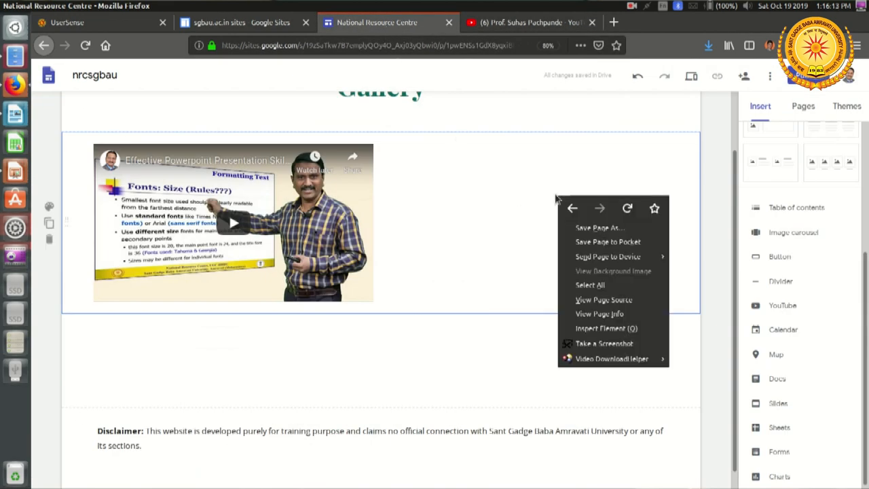
Embed the Transdisciplinary Research Part 2 video by pasting its URL into Embed from the web
{"action": "left_click", "coordinate": [542, 331]}
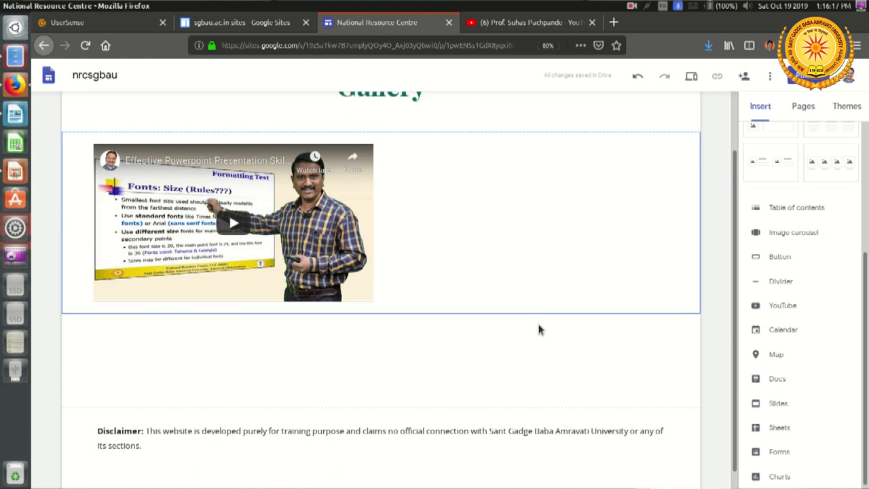
{"action": "left_click", "coordinate": [541, 326]}
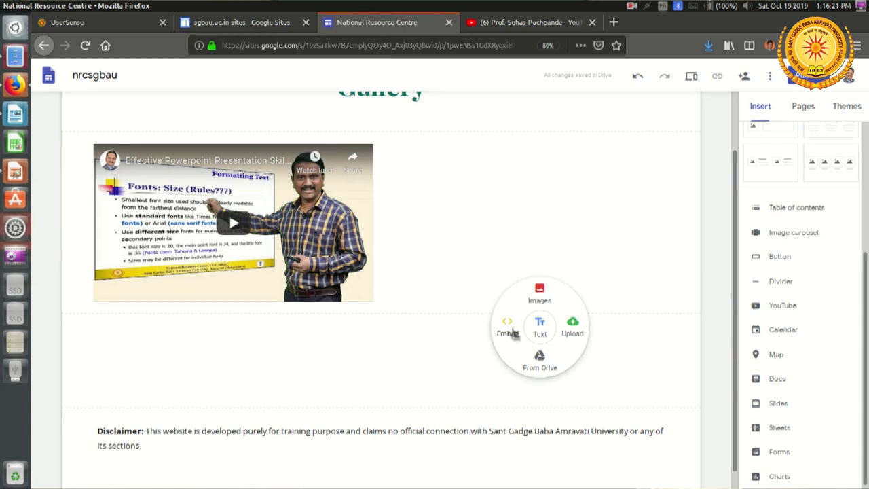
{"action": "left_click", "coordinate": [508, 330]}
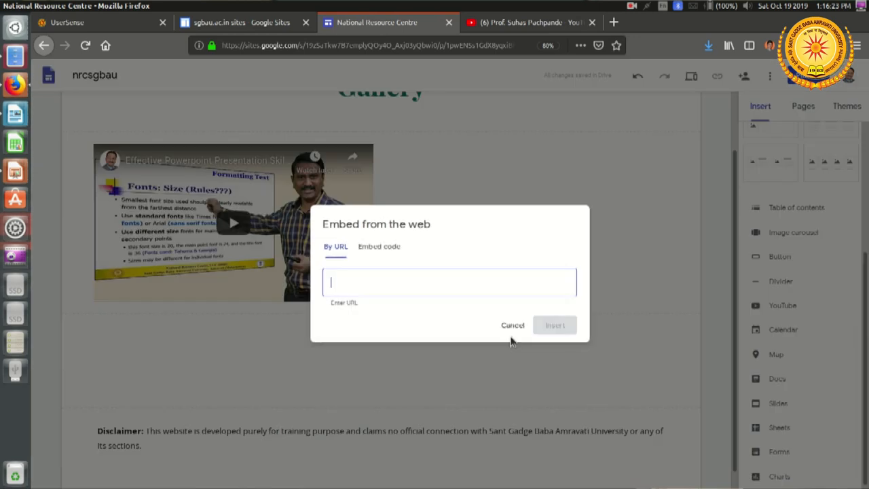
{"action": "left_click", "coordinate": [554, 325]}
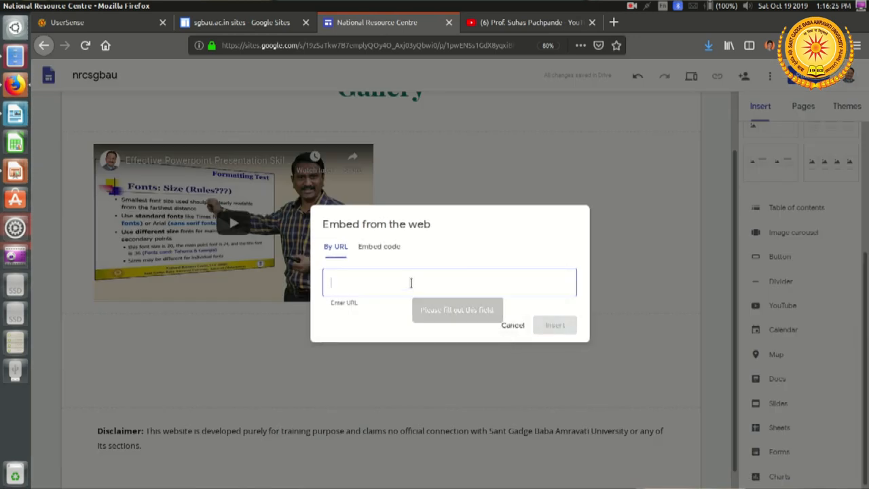
{"action": "right_click", "coordinate": [410, 282]}
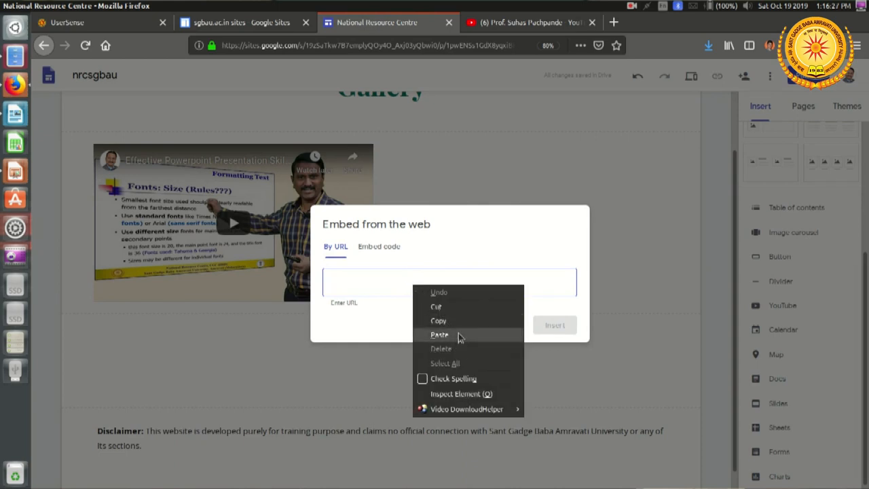
{"action": "left_click", "coordinate": [440, 334]}
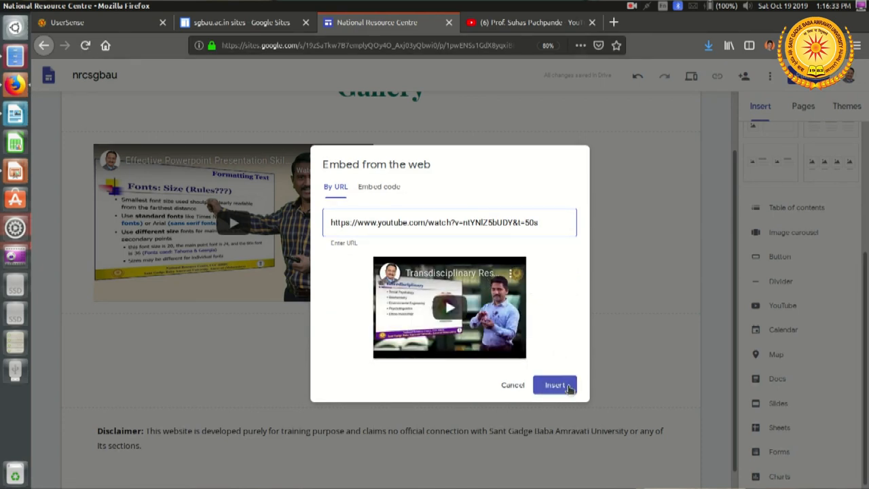
{"action": "left_click", "coordinate": [555, 386]}
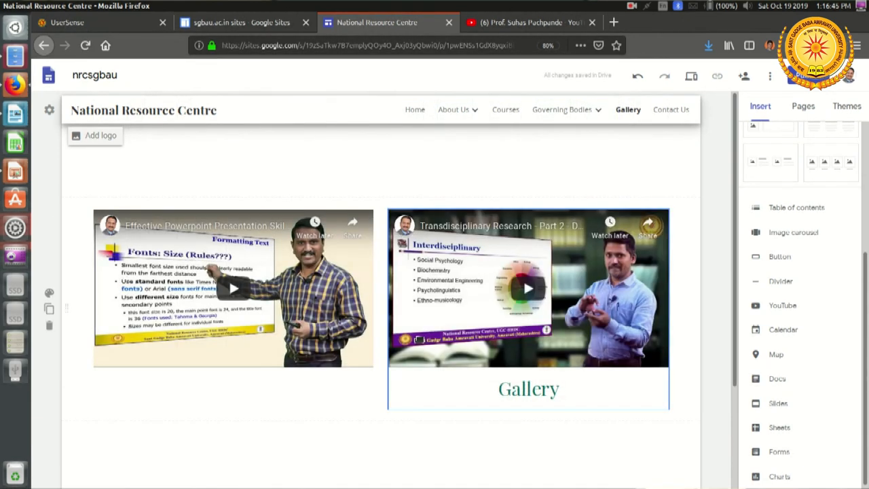
Choose Embed in the empty space below the two Gallery videos
{"action": "scroll", "scroll_direction": "down", "scroll_amount": 3}
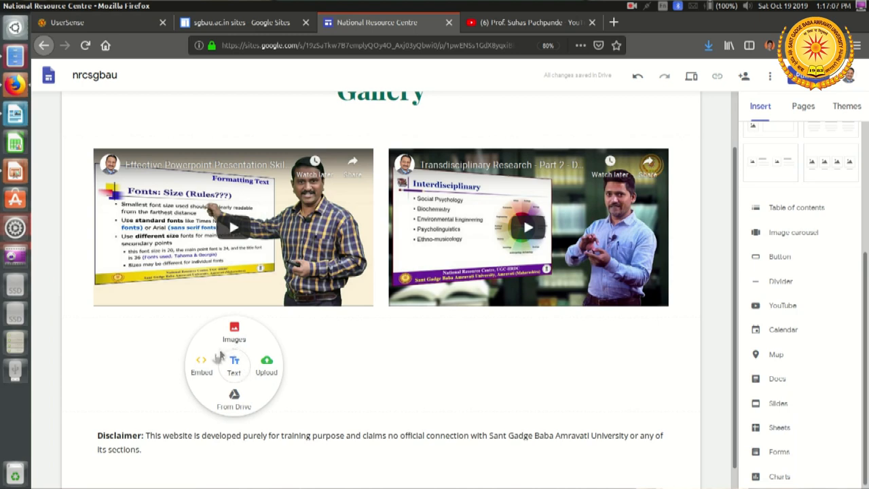
{"action": "left_click", "coordinate": [201, 364]}
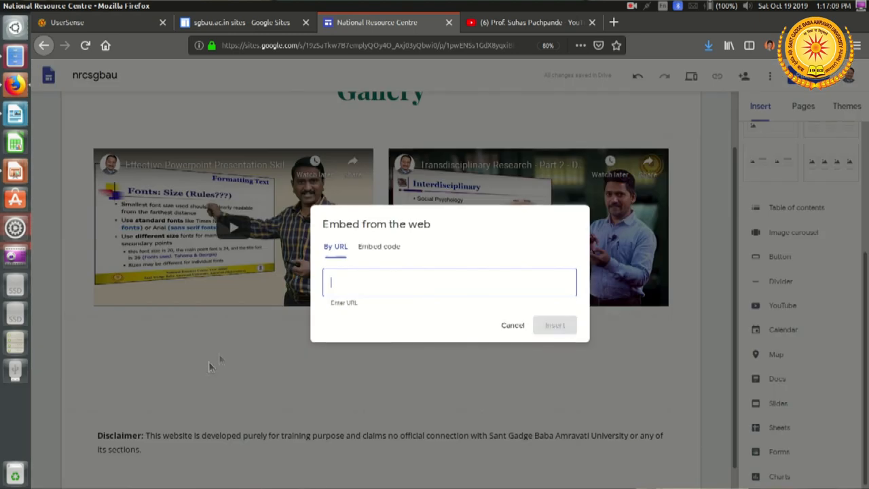
Scroll the YouTube channel's Videos list down to the Feedback videos
{"action": "left_click", "coordinate": [527, 22]}
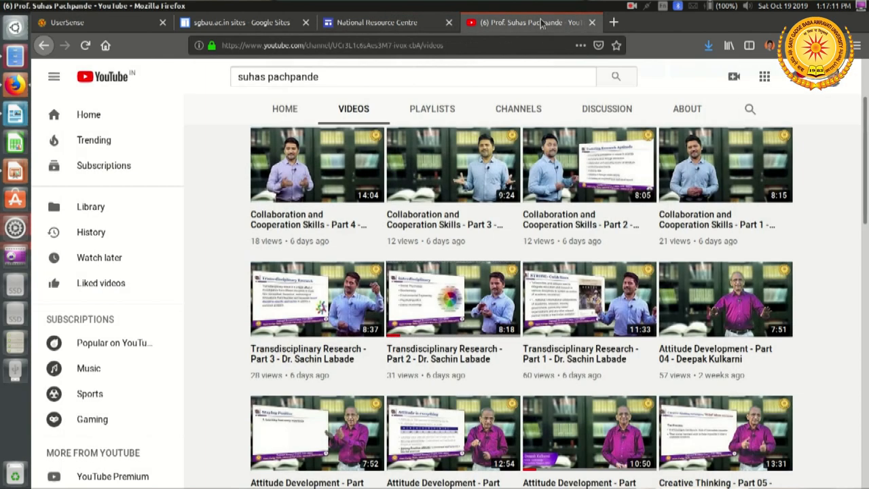
{"action": "scroll", "scroll_direction": "down", "scroll_amount": 3}
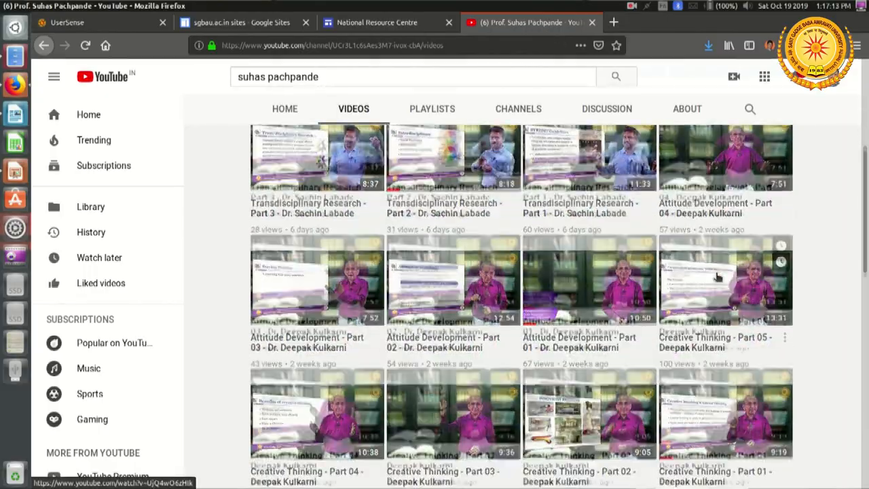
{"action": "scroll", "scroll_direction": "down", "scroll_amount": 3}
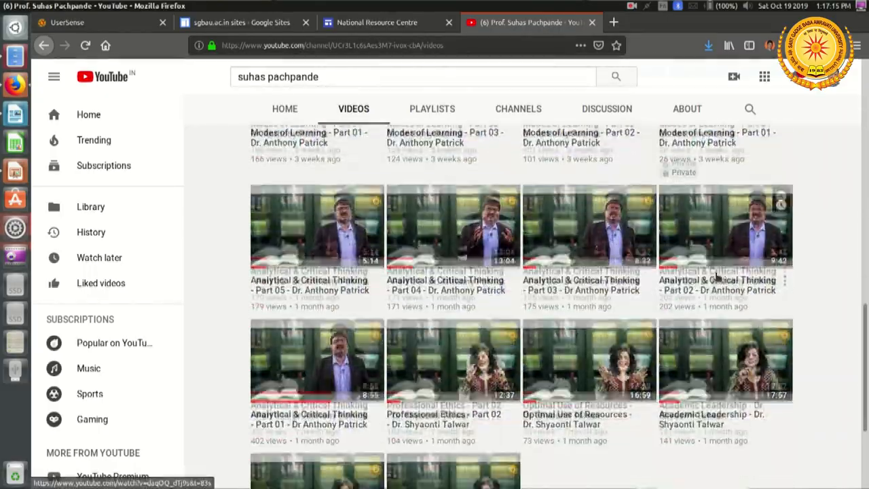
{"action": "scroll", "scroll_direction": "down", "scroll_amount": 3}
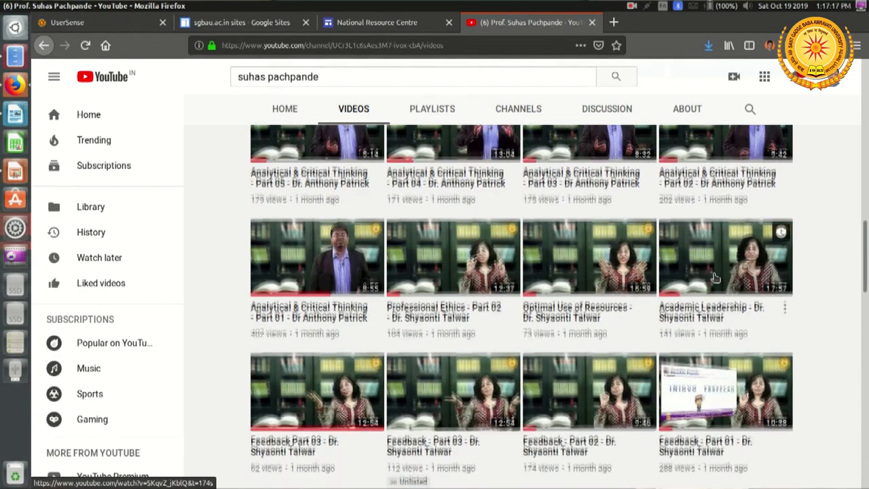
{"action": "scroll", "scroll_direction": "down", "scroll_amount": 3}
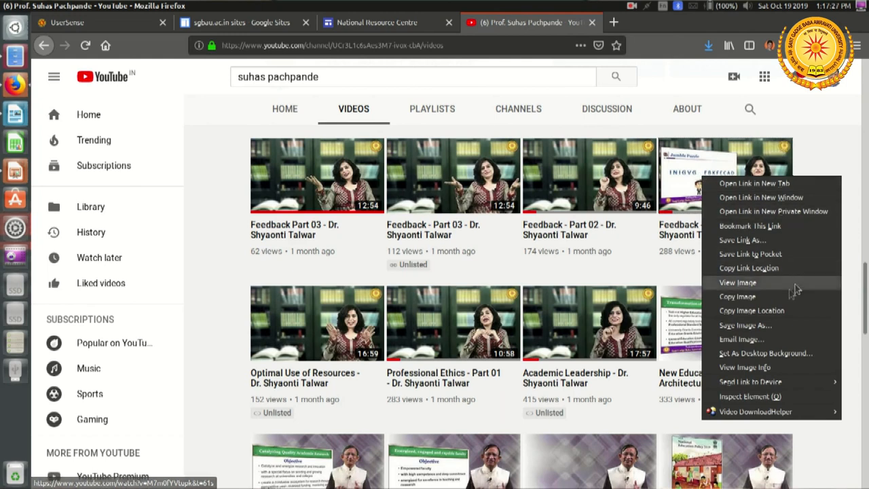
{"action": "mouse_move", "coordinate": [771, 271]}
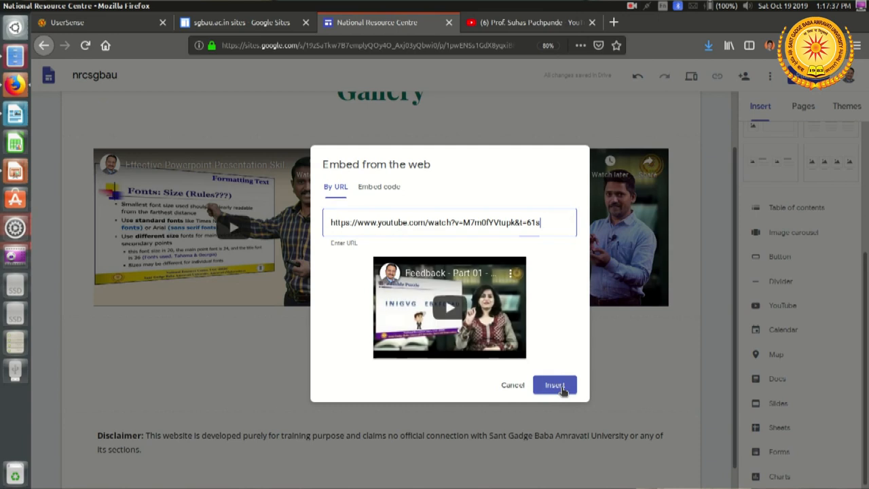
Insert the previewed Feedback Part 01 video as the third Gallery video
{"action": "left_click", "coordinate": [554, 385]}
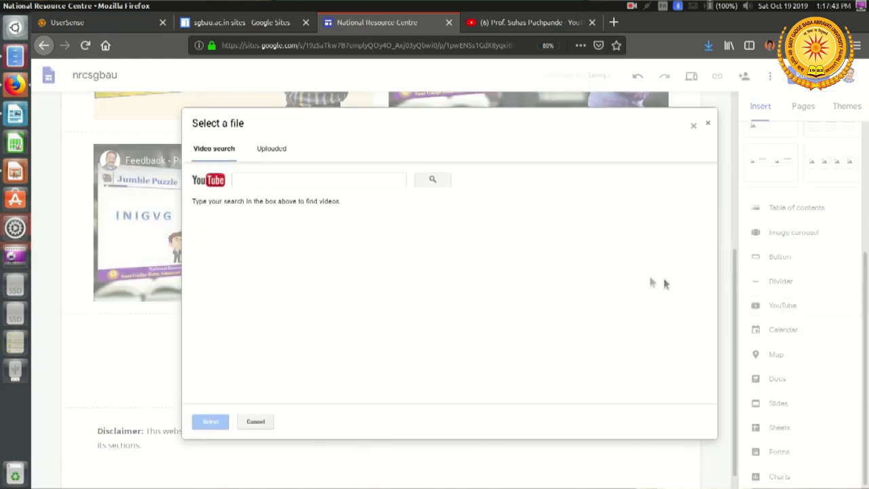
Search the copied link in Insert > YouTube and select the Modes of Learning Part 01 video
{"action": "left_click", "coordinate": [320, 179]}
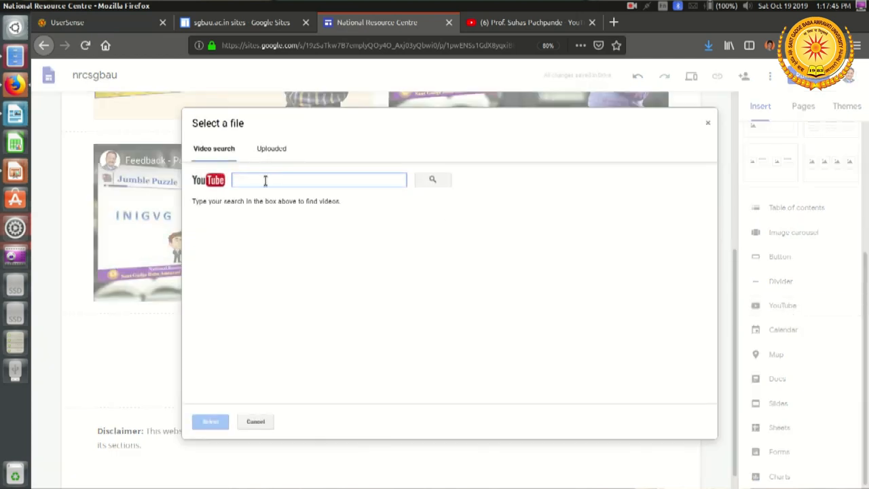
{"action": "left_click", "coordinate": [530, 22]}
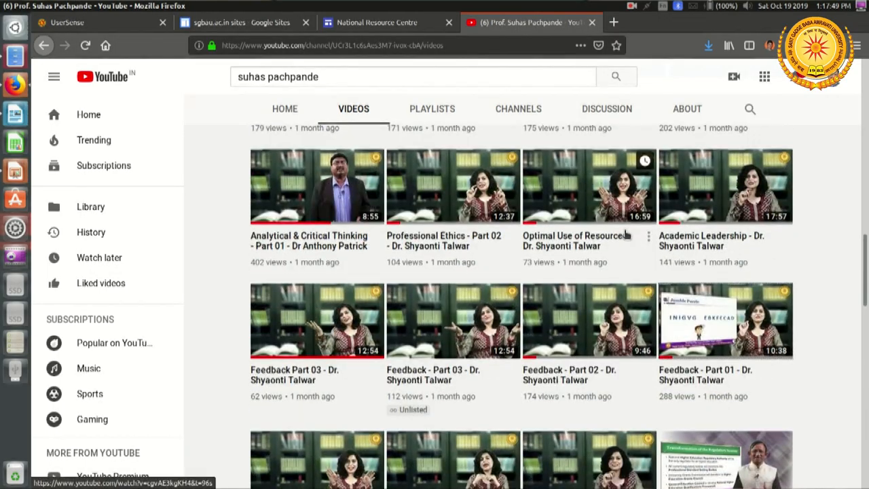
{"action": "scroll", "scroll_direction": "down", "scroll_amount": 3}
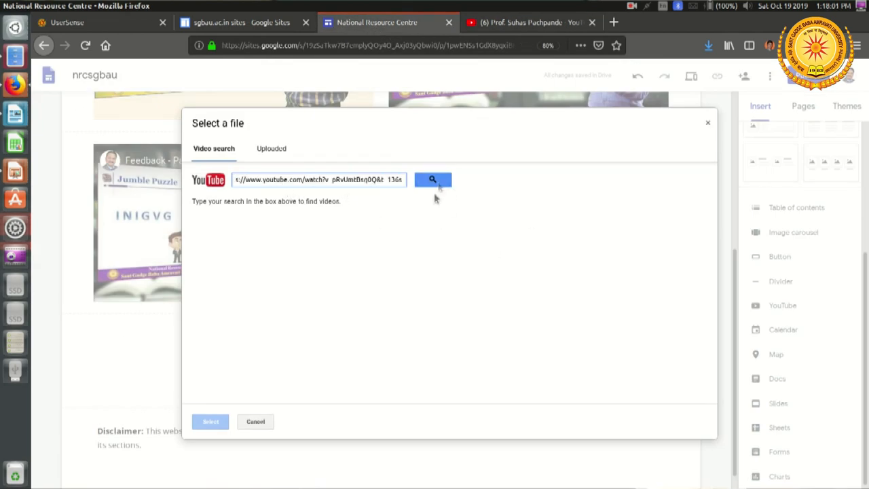
{"action": "left_click", "coordinate": [432, 180]}
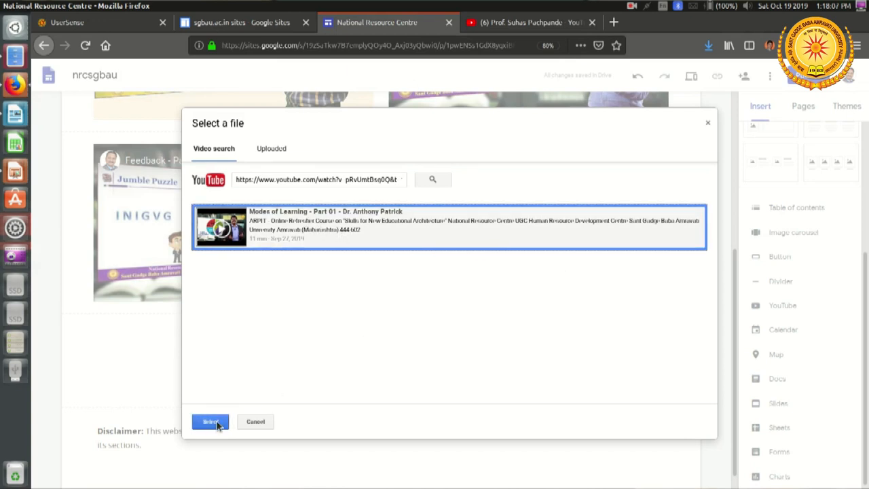
{"action": "left_click", "coordinate": [211, 421]}
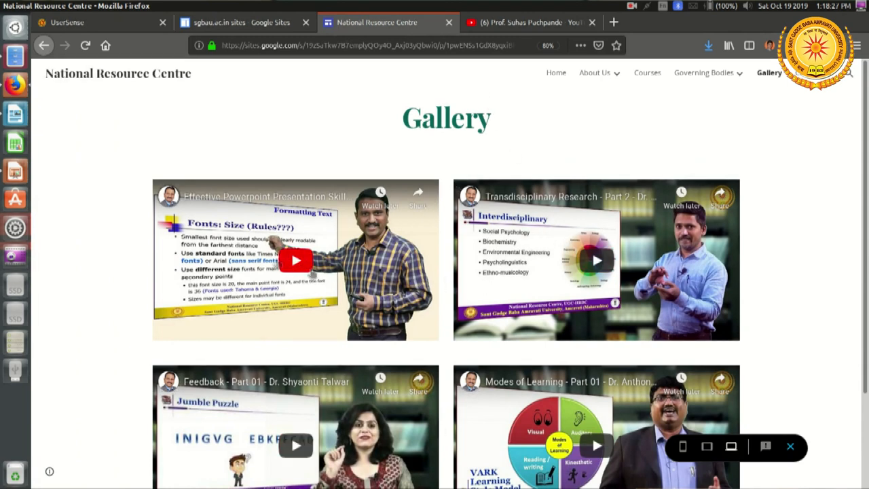
Play and pause the first Gallery video, then play the Transdisciplinary Research video in preview
{"action": "left_click", "coordinate": [296, 261]}
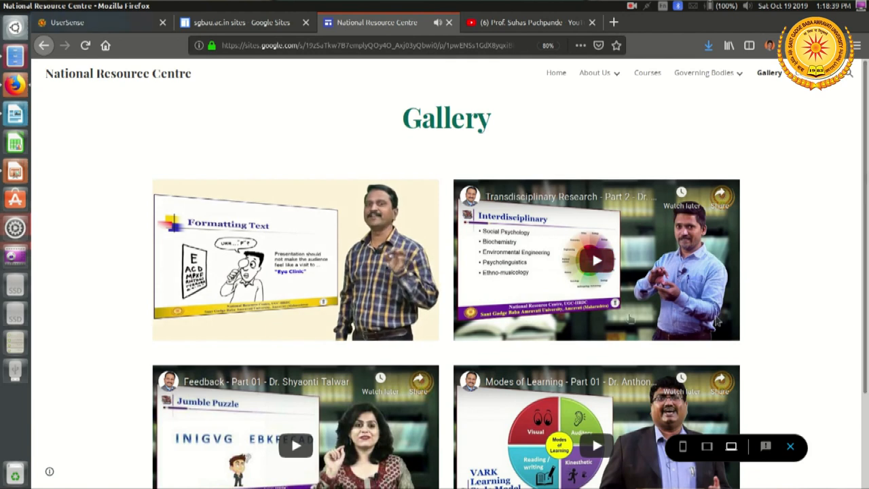
{"action": "left_click", "coordinate": [296, 261]}
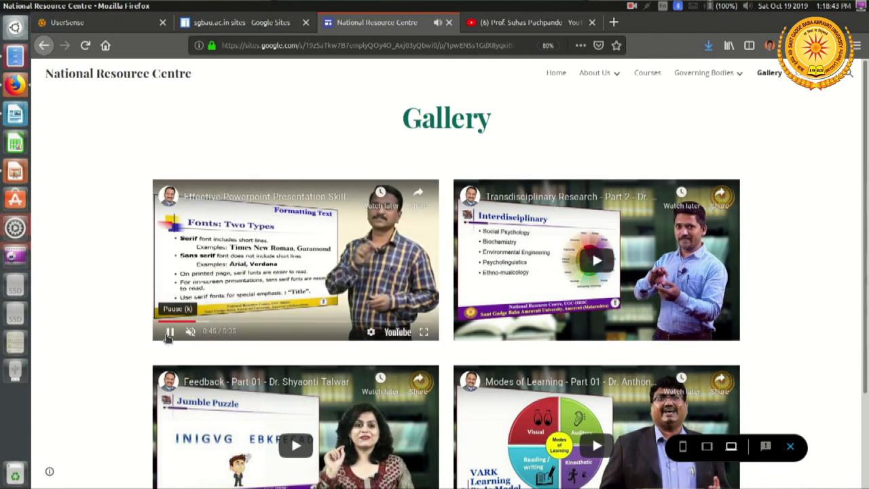
{"action": "left_click", "coordinate": [168, 331]}
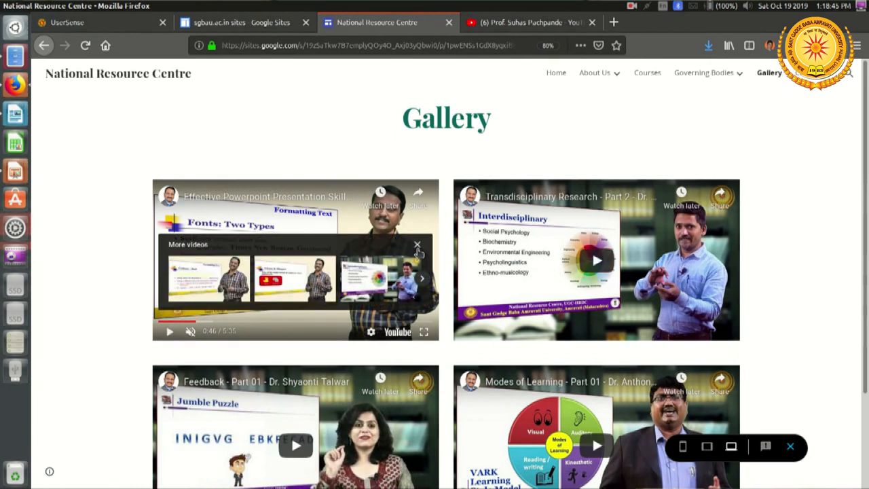
{"action": "left_click", "coordinate": [596, 261]}
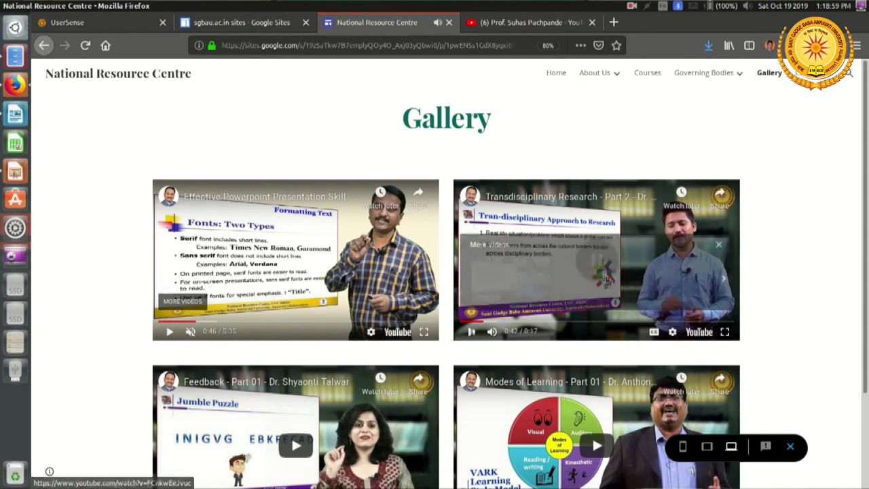
Play the Feedback Part 01 video and return to the editor's four-video grid
{"action": "scroll", "scroll_direction": "down", "scroll_amount": 3}
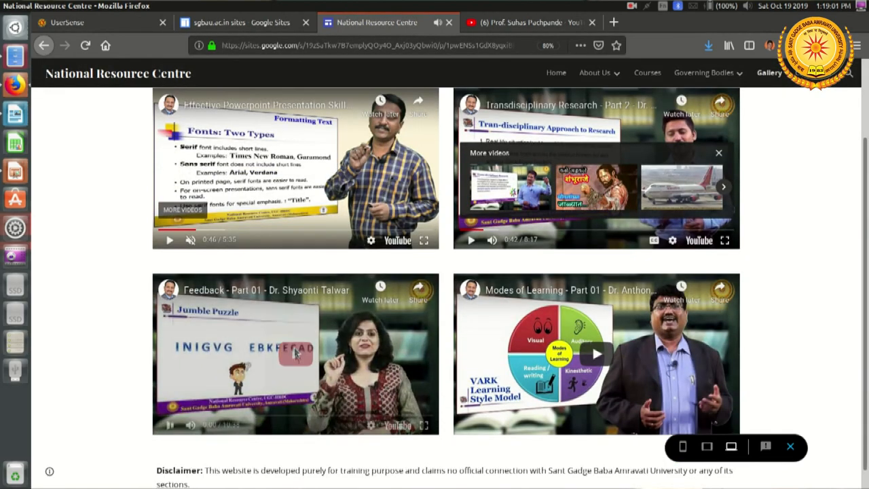
{"action": "left_click", "coordinate": [296, 354]}
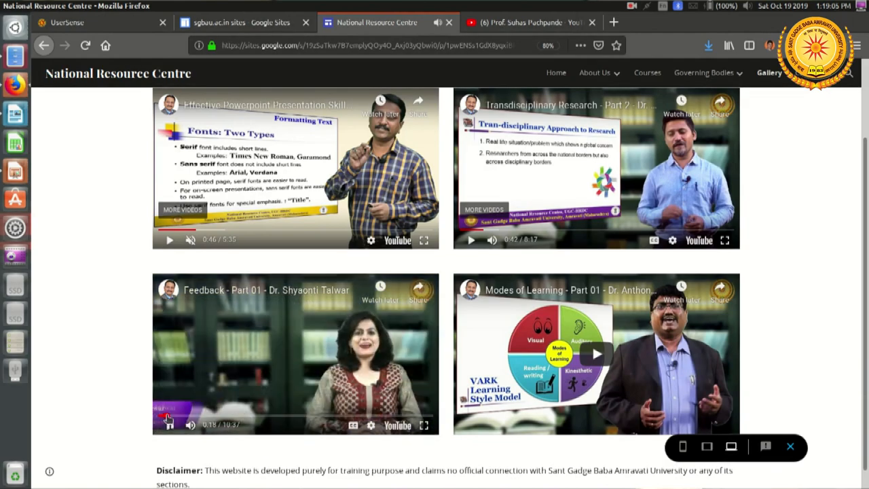
{"action": "left_click", "coordinate": [169, 424]}
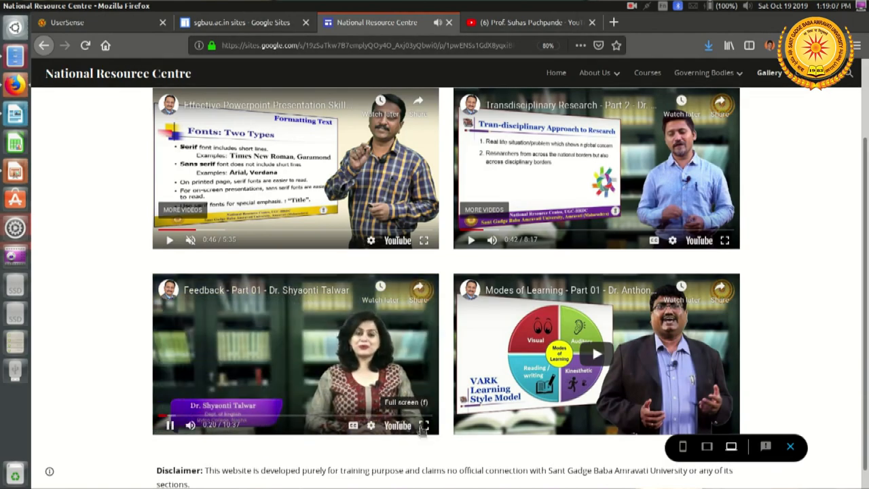
{"action": "left_click", "coordinate": [424, 425]}
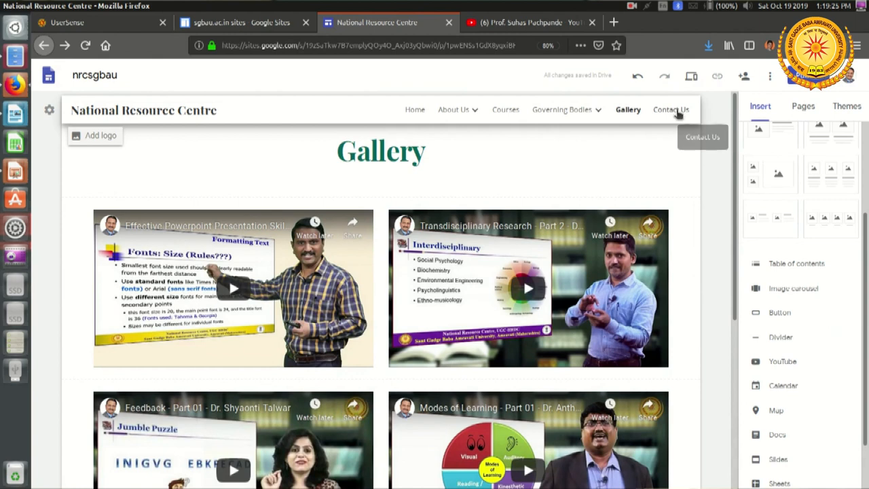
Go to the Contact Us page and insert a text box below the heading
{"action": "left_click", "coordinate": [671, 108]}
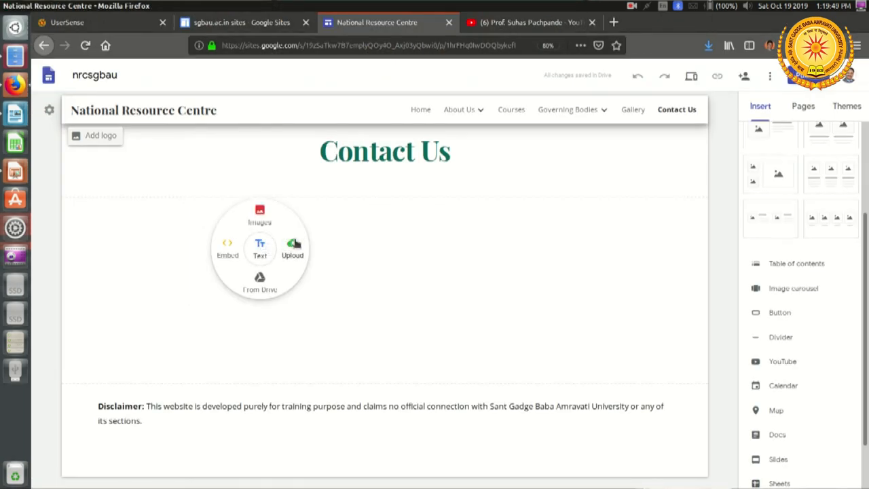
{"action": "left_click", "coordinate": [259, 247]}
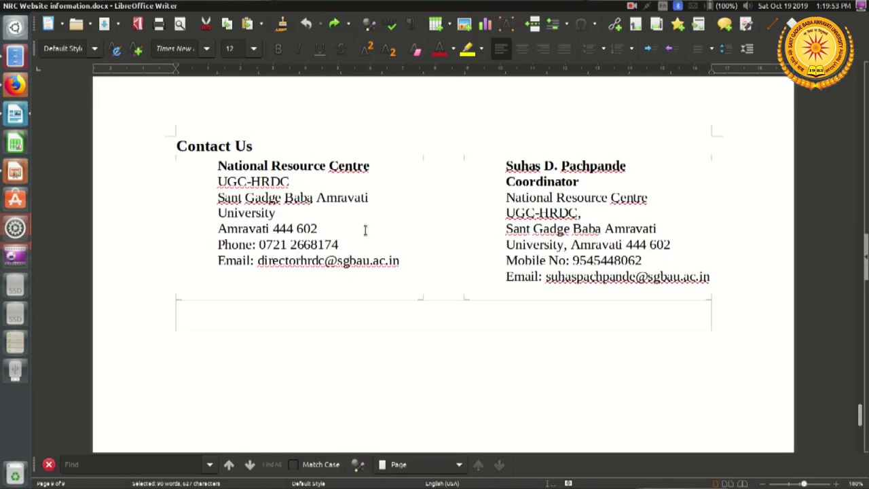
Make the National Resource Centre line a Subheading and finish the half-width contact block
{"action": "left_click_drag", "start_coordinate": [218, 166], "coordinate": [337, 244]}
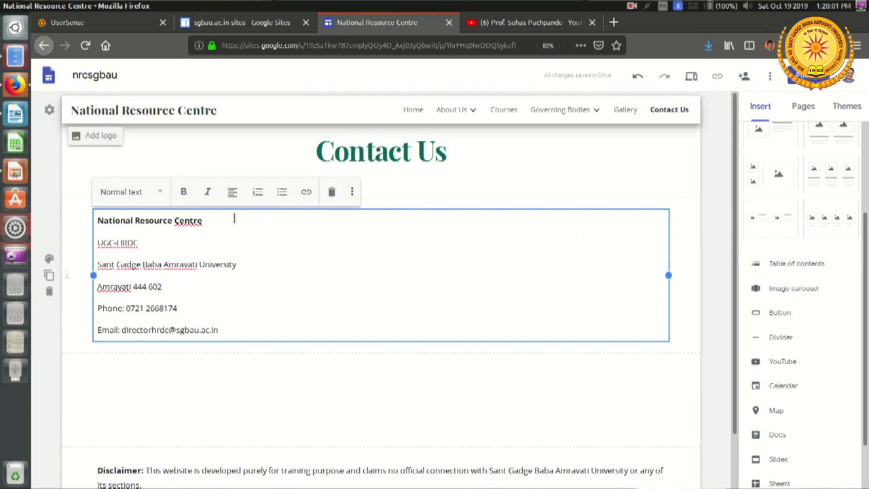
{"action": "triple_click", "coordinate": [149, 220]}
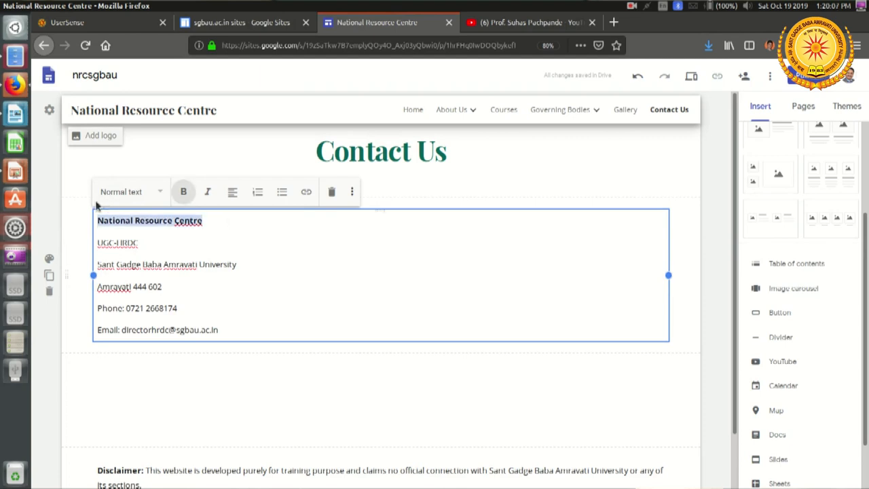
{"action": "left_click", "coordinate": [130, 191]}
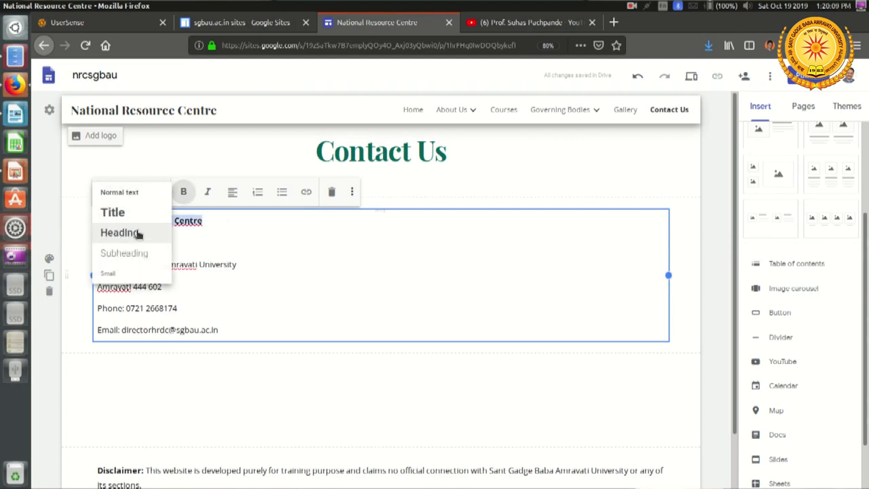
{"action": "left_click", "coordinate": [121, 232]}
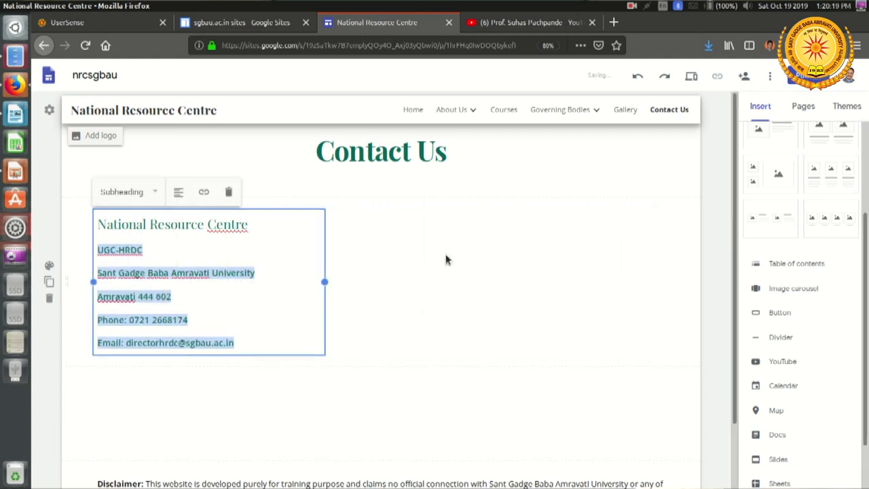
{"action": "left_click", "coordinate": [428, 351]}
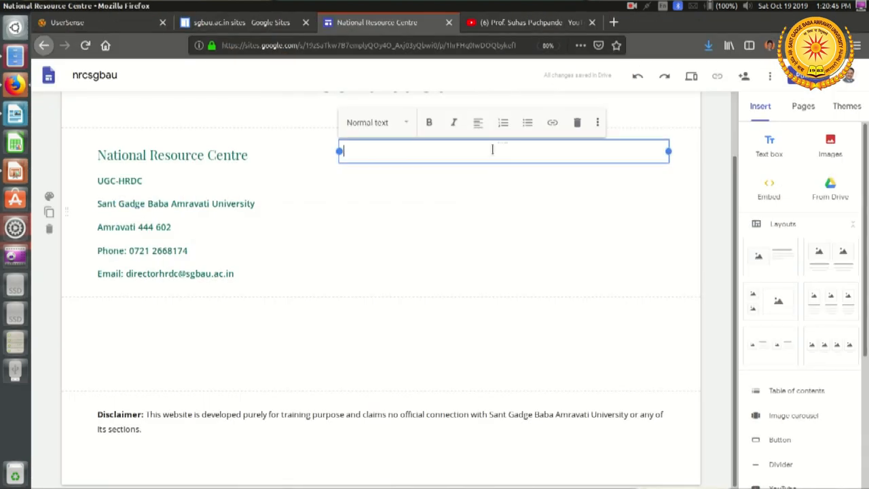
{"action": "type", "text": "Suhas D. Pachpande"}
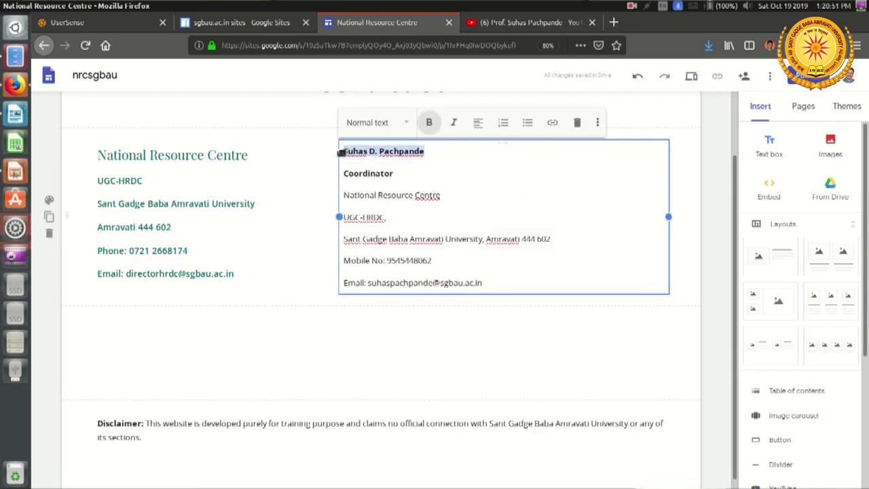
{"action": "left_click", "coordinate": [378, 123]}
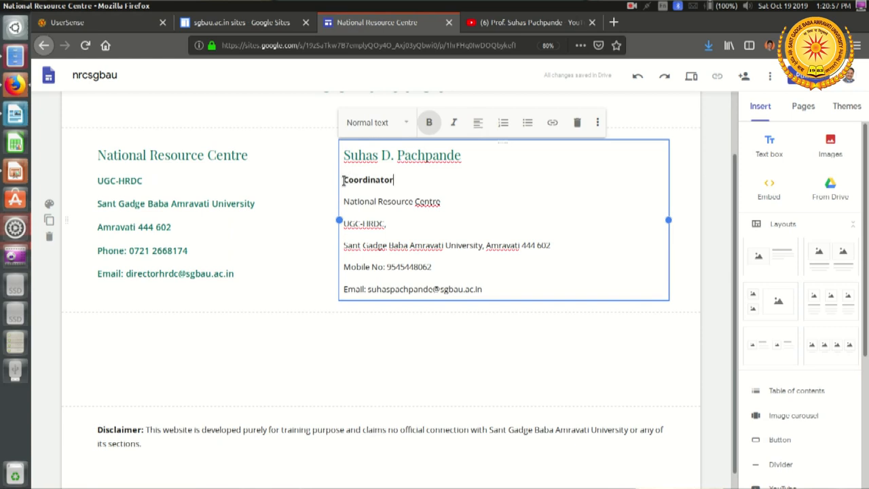
{"action": "left_click_drag", "start_coordinate": [342, 179], "coordinate": [483, 288]}
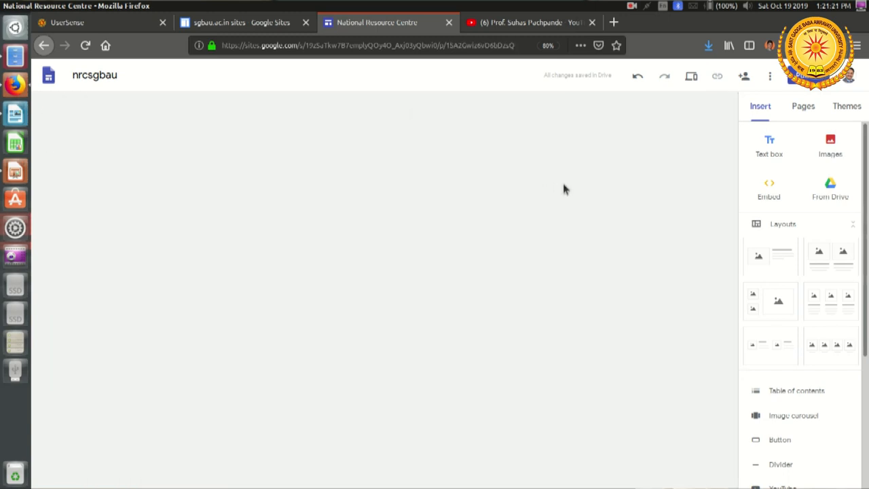
Preview the site and browse Home, About SGB Amravati University, About HRDC and Courses pages
{"action": "left_click", "coordinate": [692, 76]}
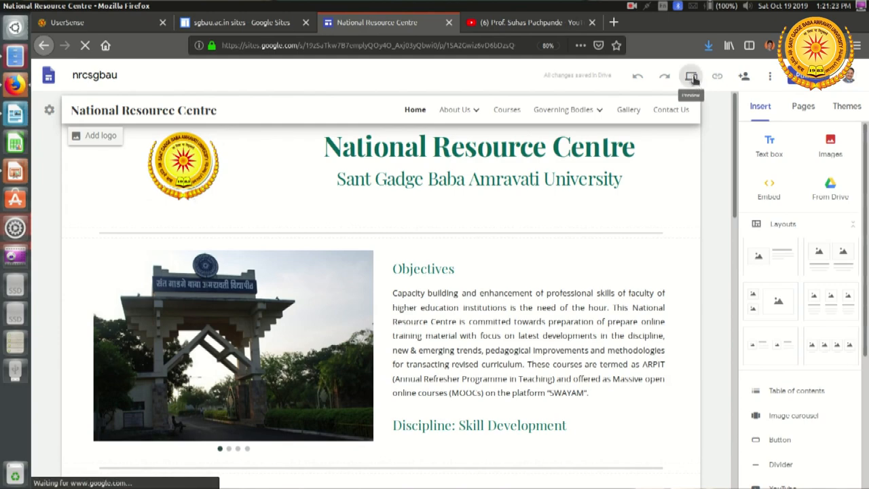
{"action": "left_click", "coordinate": [690, 76]}
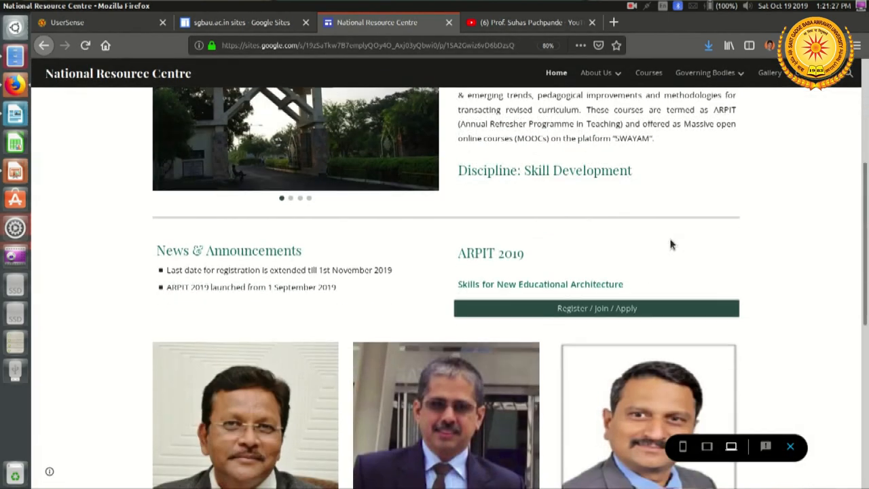
{"action": "scroll", "scroll_direction": "down", "scroll_amount": 3}
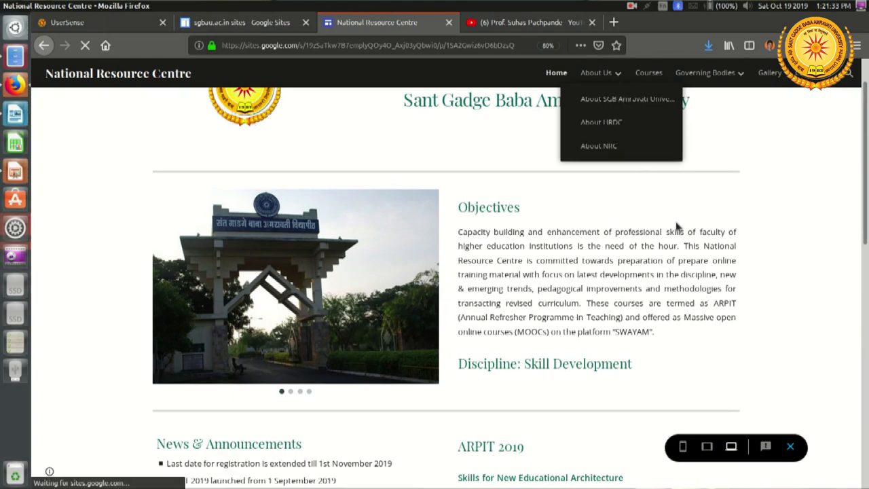
{"action": "left_click", "coordinate": [628, 98]}
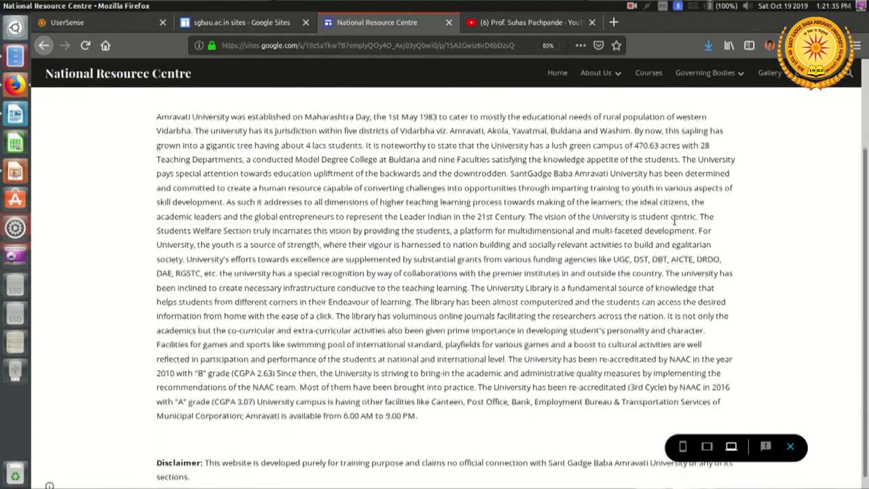
{"action": "left_click", "coordinate": [595, 74]}
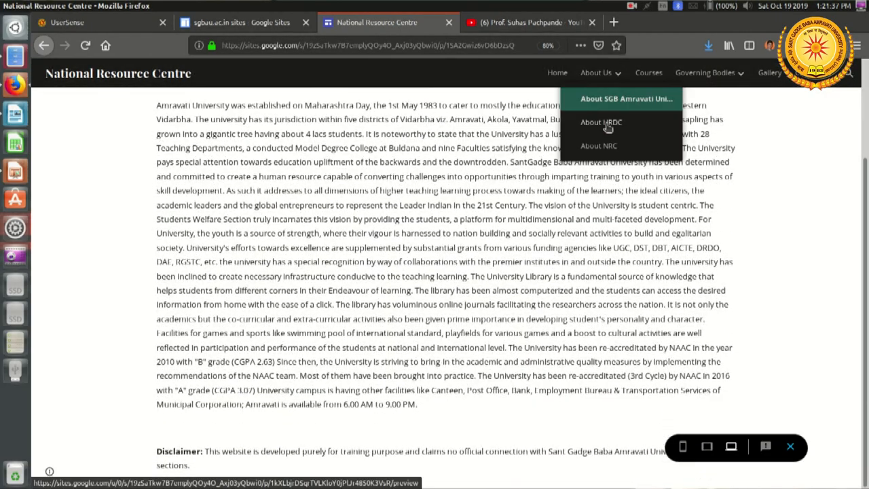
{"action": "left_click", "coordinate": [600, 122]}
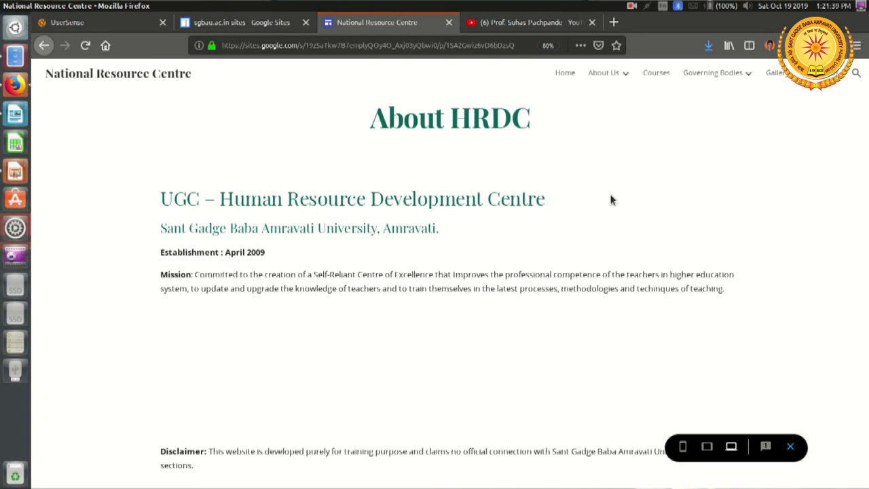
{"action": "left_click", "coordinate": [604, 73]}
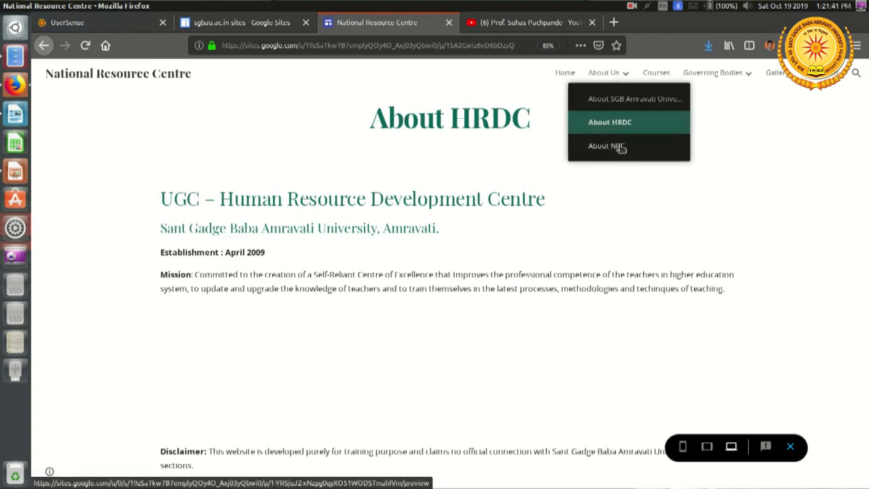
{"action": "left_click", "coordinate": [606, 147]}
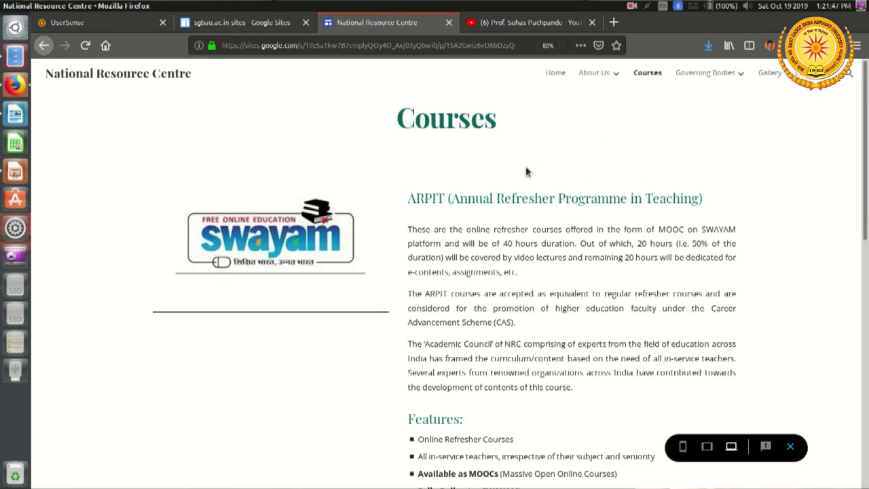
Scroll through Courses, then preview the Academic Council and Gallery pages
{"action": "scroll", "scroll_direction": "down", "scroll_amount": 3}
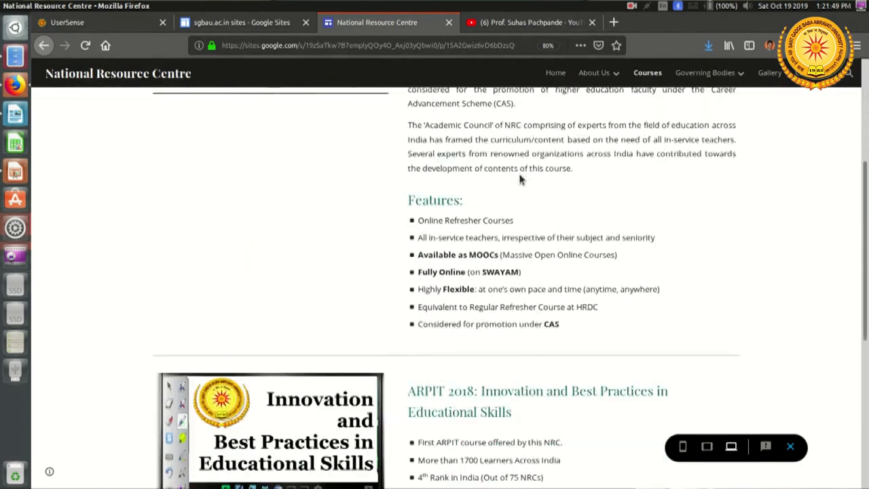
{"action": "scroll", "scroll_direction": "down", "scroll_amount": 3}
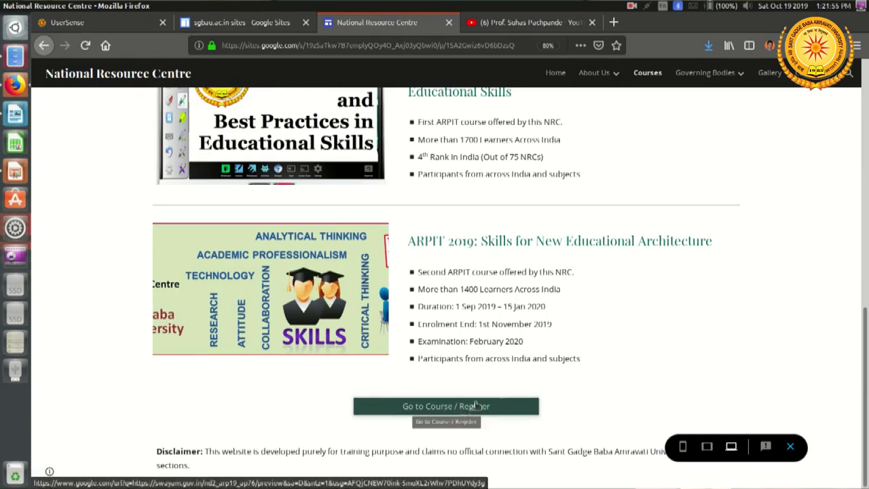
{"action": "scroll", "scroll_direction": "up", "scroll_amount": 3}
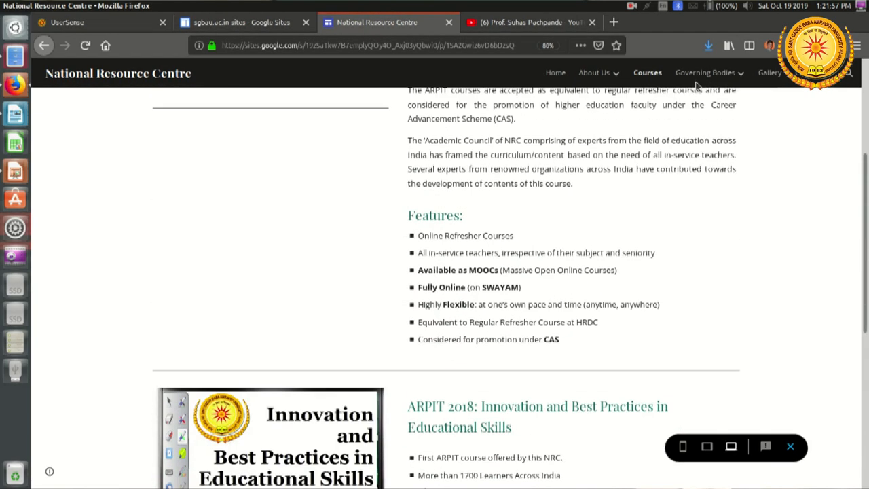
{"action": "left_click", "coordinate": [707, 74]}
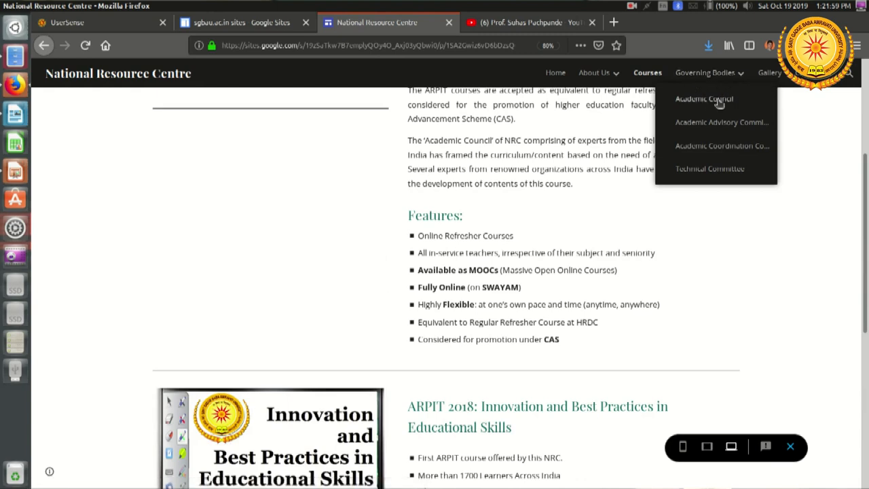
{"action": "left_click", "coordinate": [704, 98]}
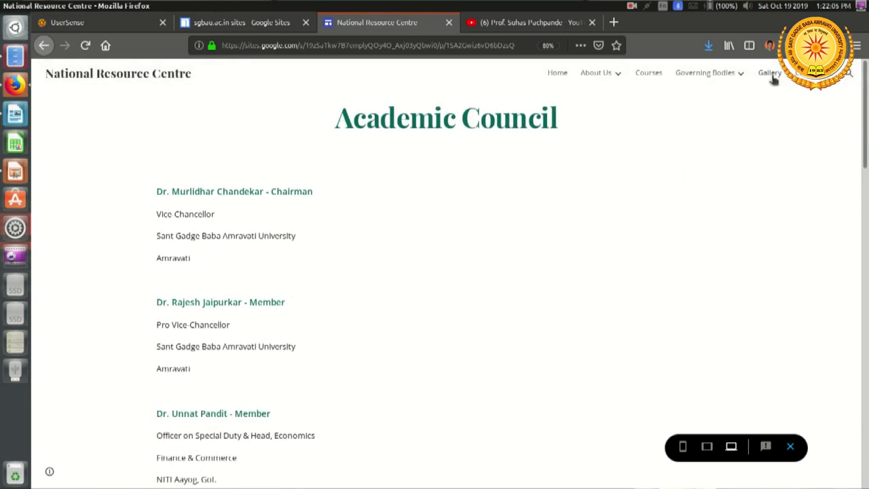
{"action": "left_click", "coordinate": [769, 73]}
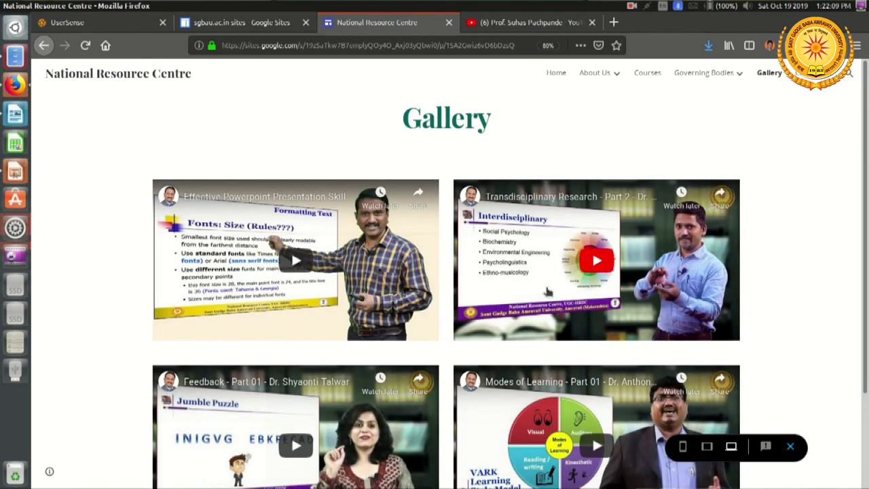
{"action": "scroll", "scroll_direction": "down", "scroll_amount": 3}
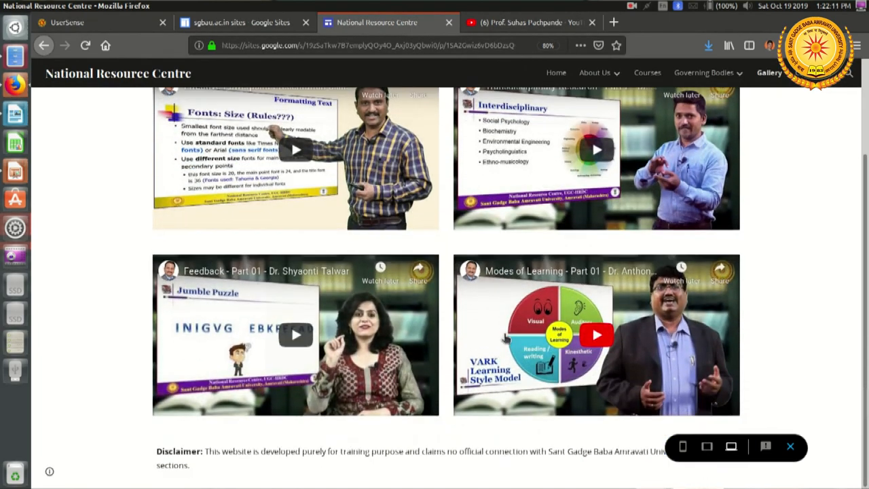
{"action": "scroll", "scroll_direction": "up", "scroll_amount": 3}
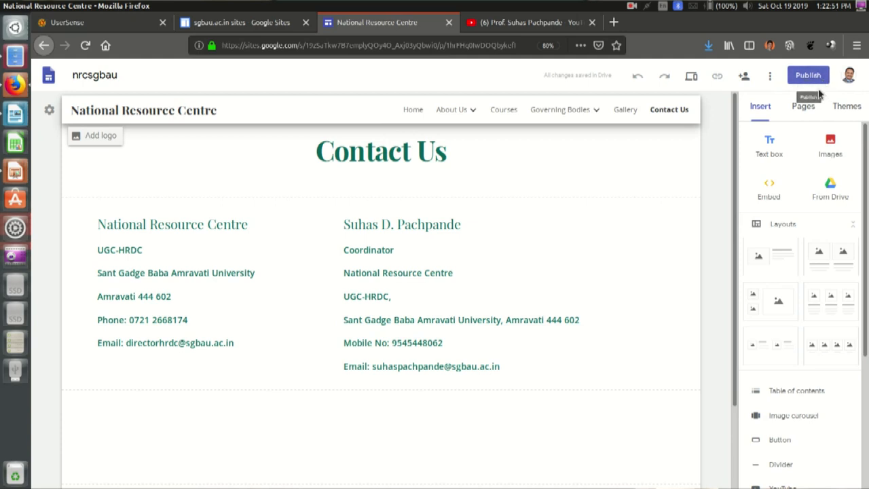
Start publishing and replace the suggested web address with nrcsgbau
{"action": "left_click", "coordinate": [808, 75]}
{"action": "type", "text": "nationalresourcecentre"}
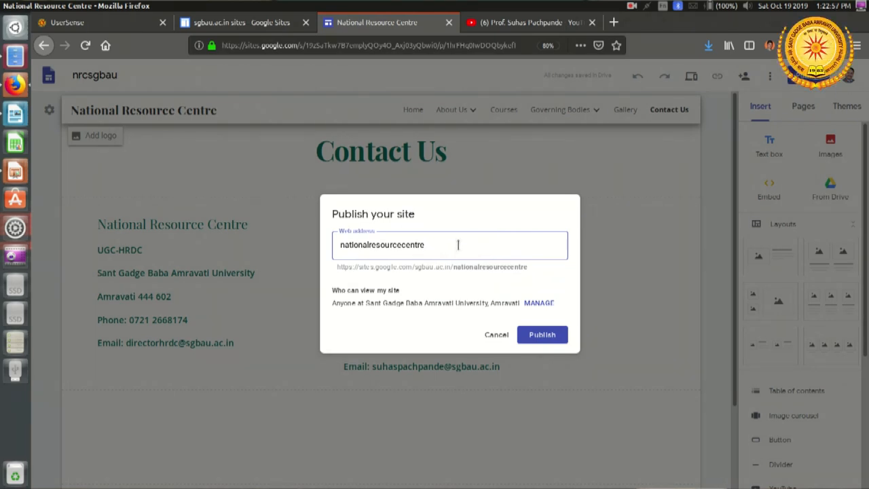
{"action": "double_click", "coordinate": [381, 245]}
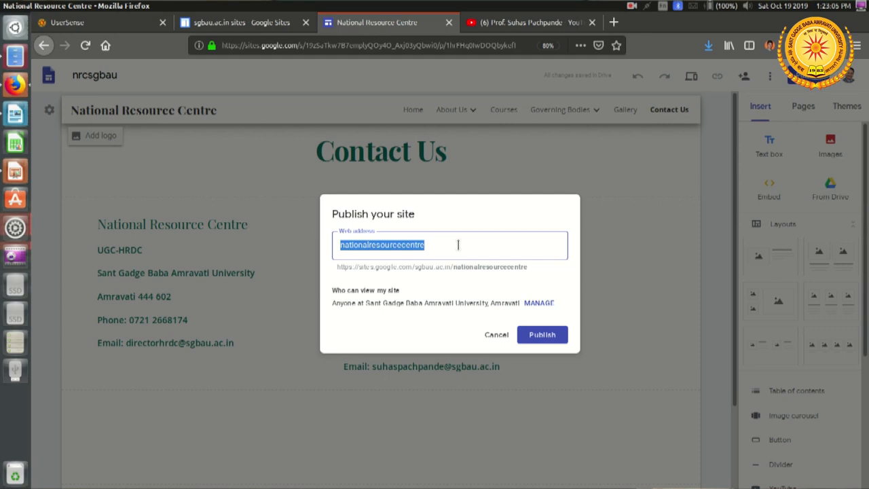
{"action": "type", "text": "nrc"}
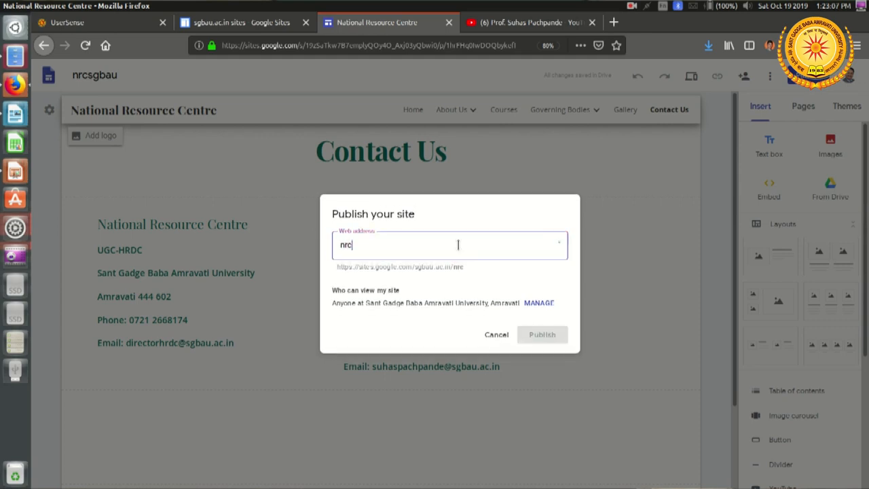
{"action": "type", "text": "sgbau"}
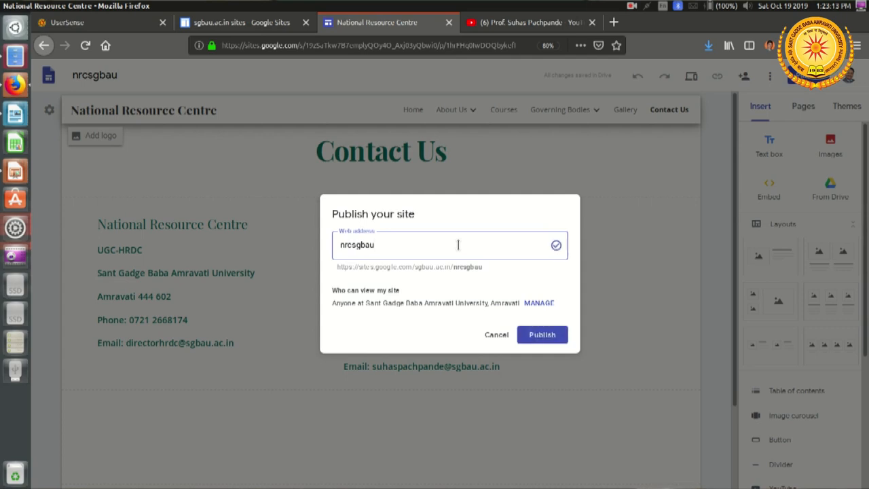
{"action": "mouse_move", "coordinate": [442, 266]}
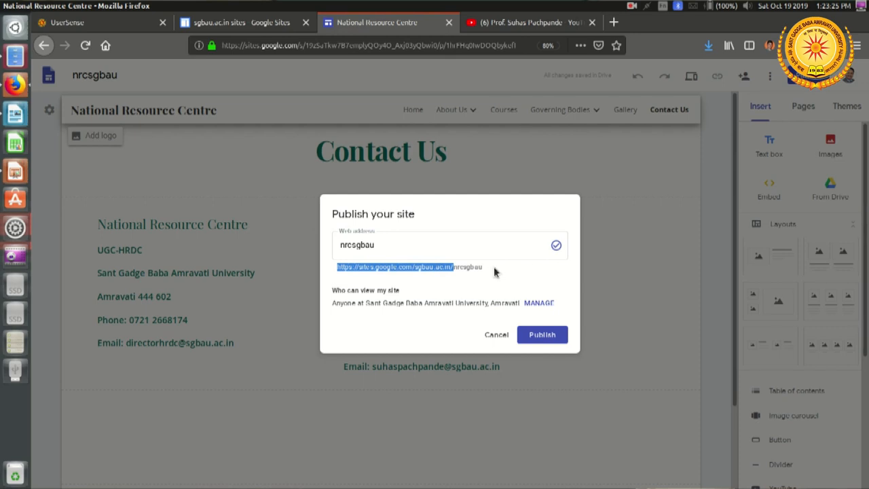
{"action": "mouse_move", "coordinate": [370, 284]}
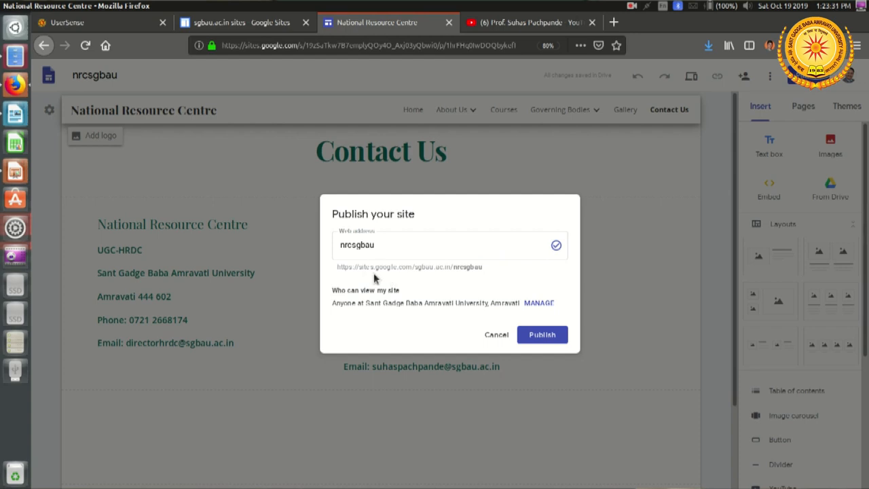
{"action": "mouse_move", "coordinate": [409, 278]}
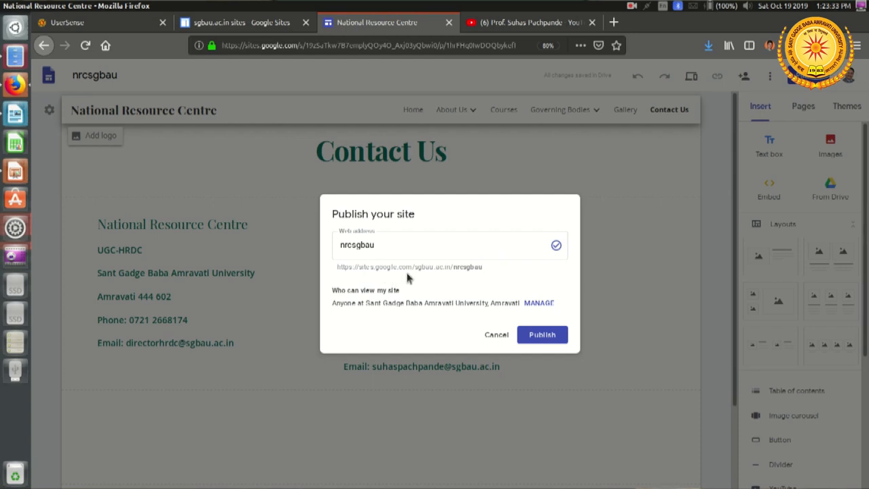
{"action": "mouse_move", "coordinate": [446, 284]}
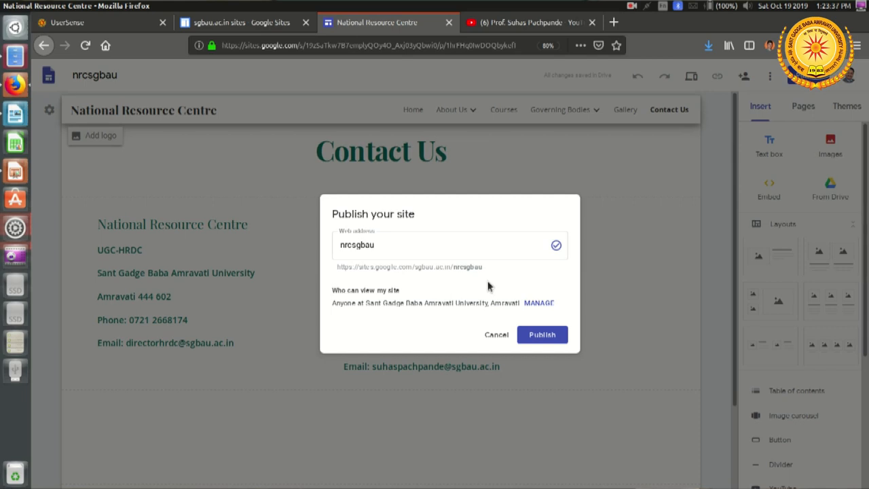
{"action": "mouse_move", "coordinate": [569, 318]}
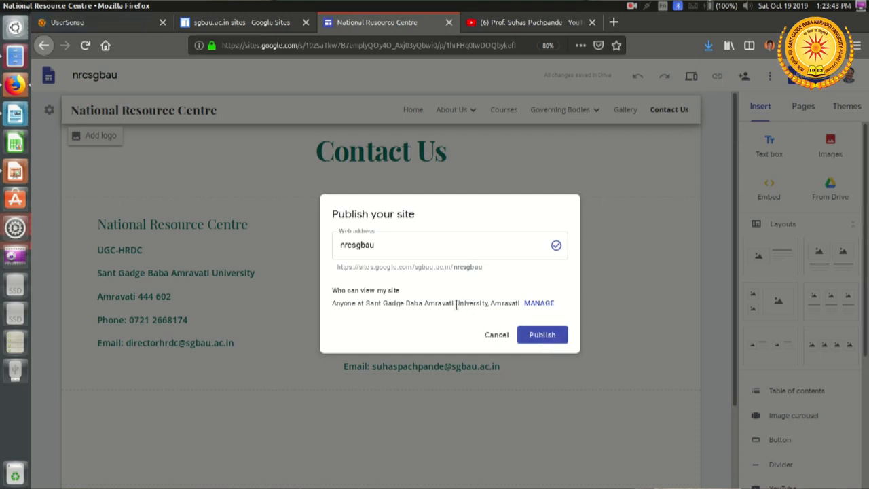
{"action": "mouse_move", "coordinate": [523, 315]}
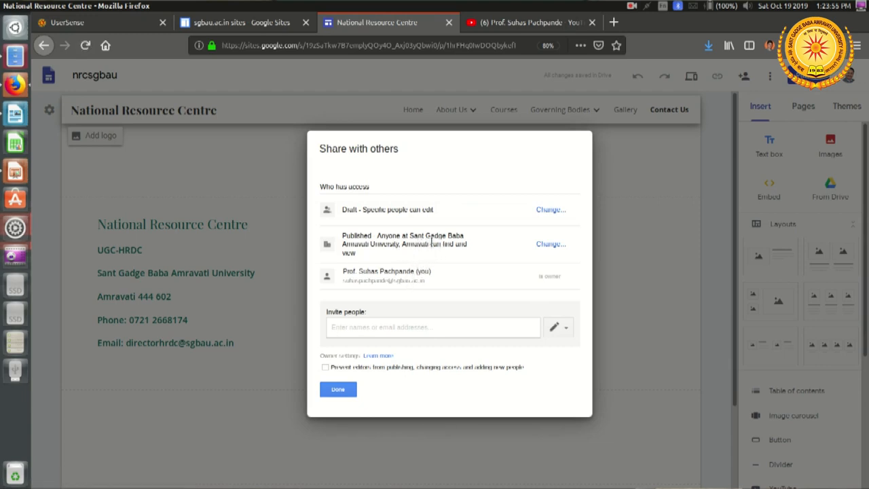
{"action": "mouse_move", "coordinate": [535, 254]}
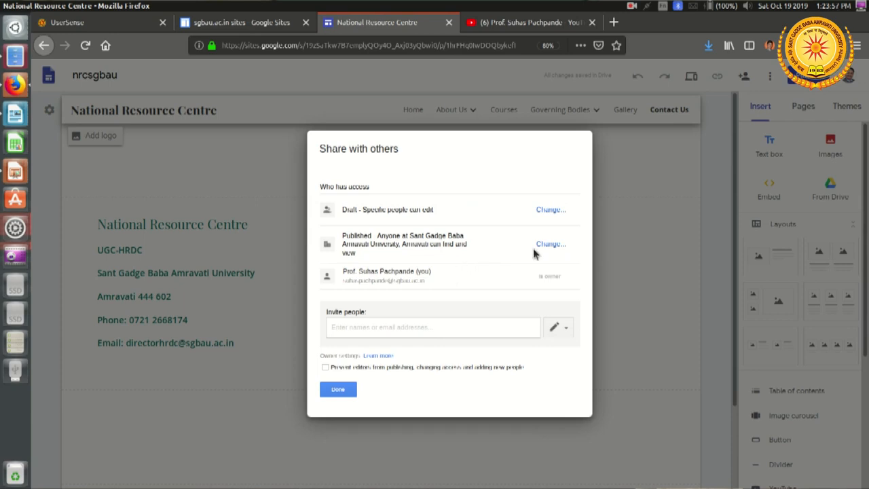
Set published access to 'Anyone can find and view the published version' and save
{"action": "left_click", "coordinate": [551, 245]}
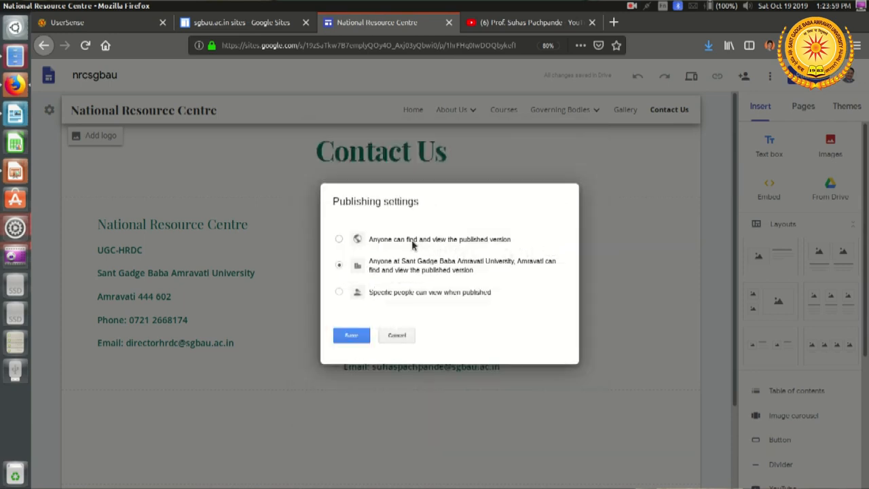
{"action": "left_click", "coordinate": [339, 239]}
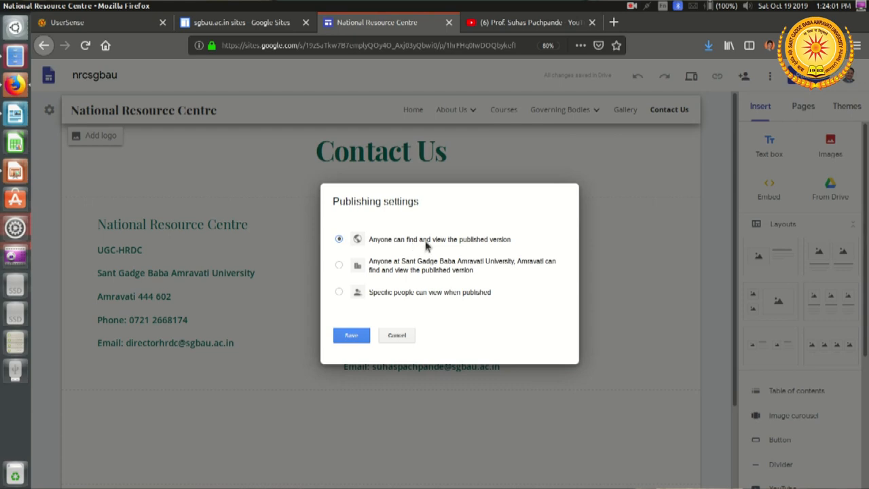
{"action": "mouse_move", "coordinate": [421, 332]}
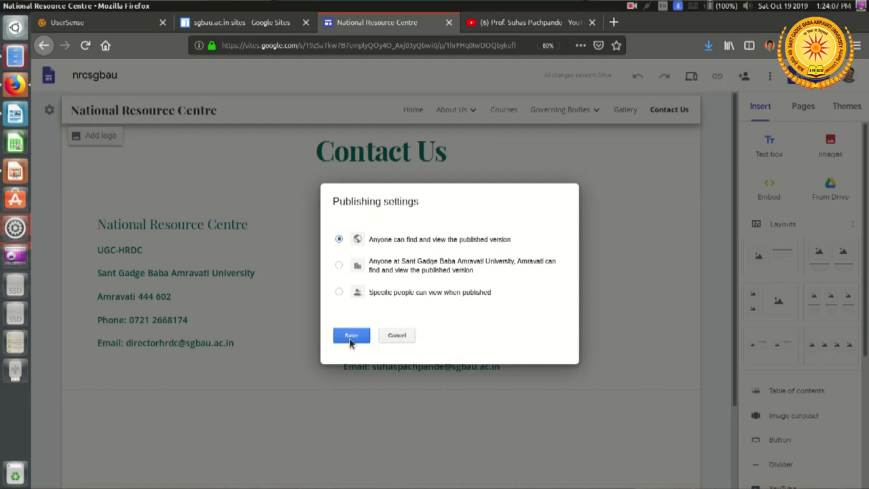
{"action": "left_click", "coordinate": [351, 334]}
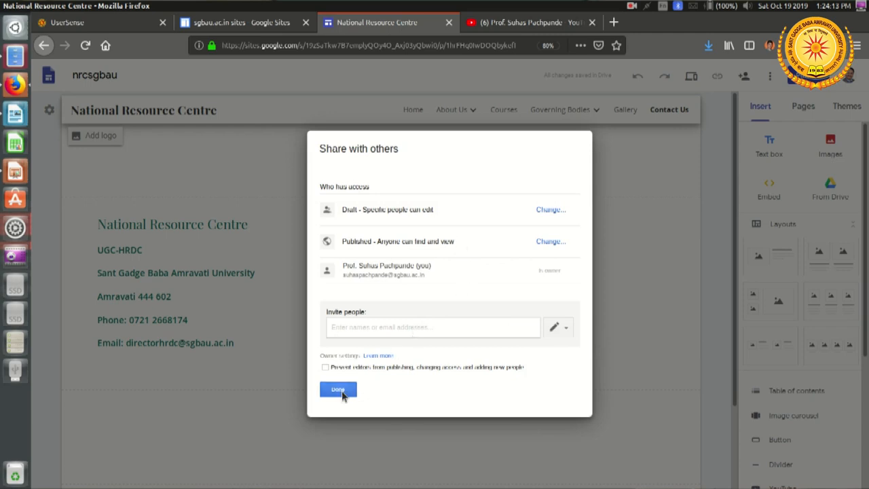
Finish sharing settings and publish the site at the nrcsgbau address
{"action": "left_click", "coordinate": [337, 388]}
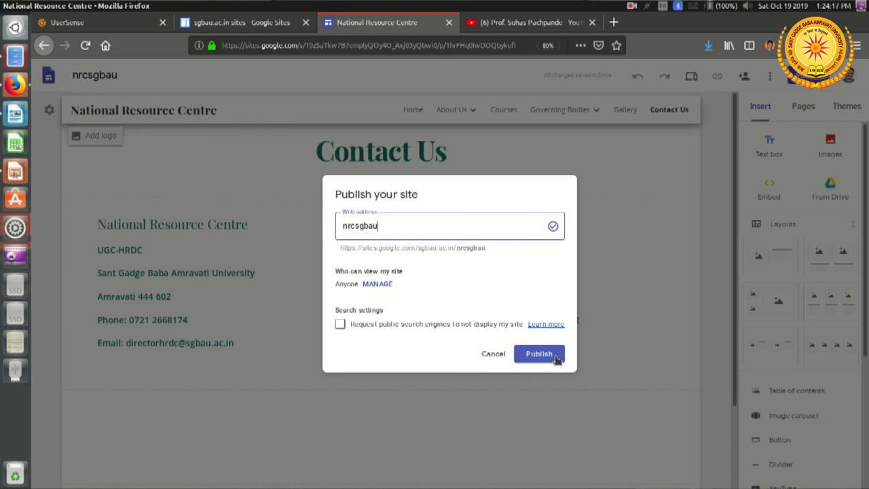
{"action": "mouse_move", "coordinate": [375, 312]}
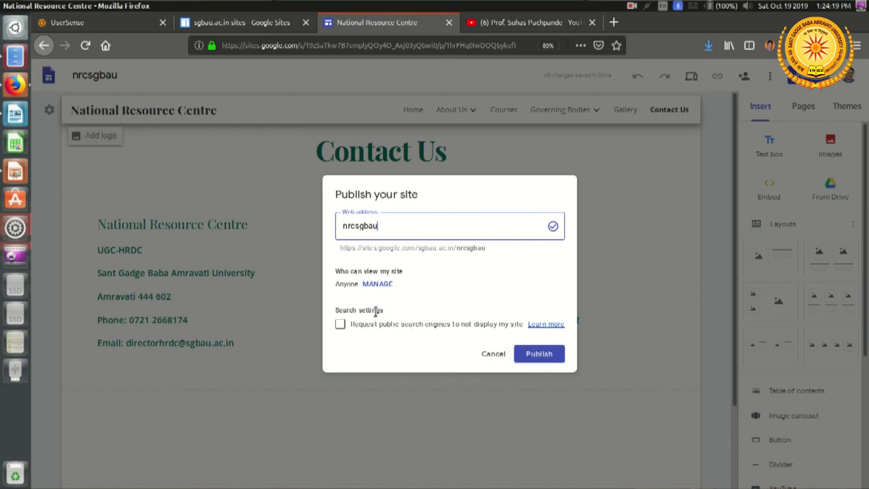
{"action": "mouse_move", "coordinate": [469, 334]}
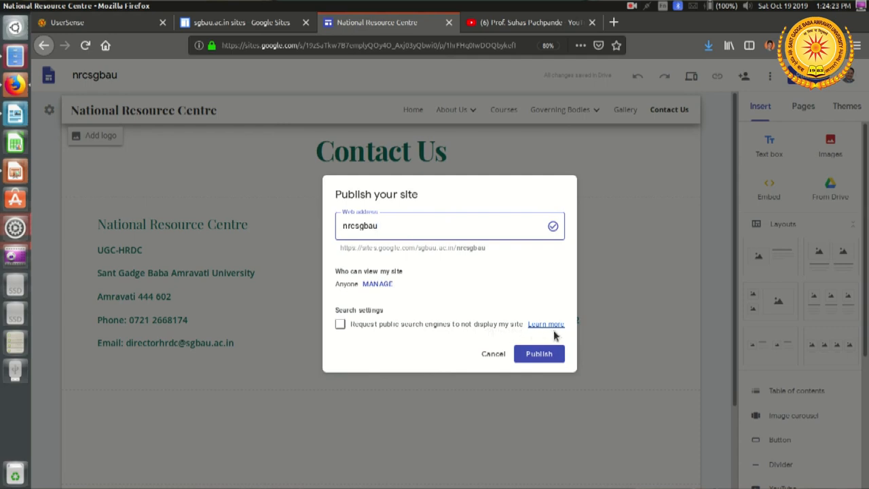
{"action": "mouse_move", "coordinate": [597, 339]}
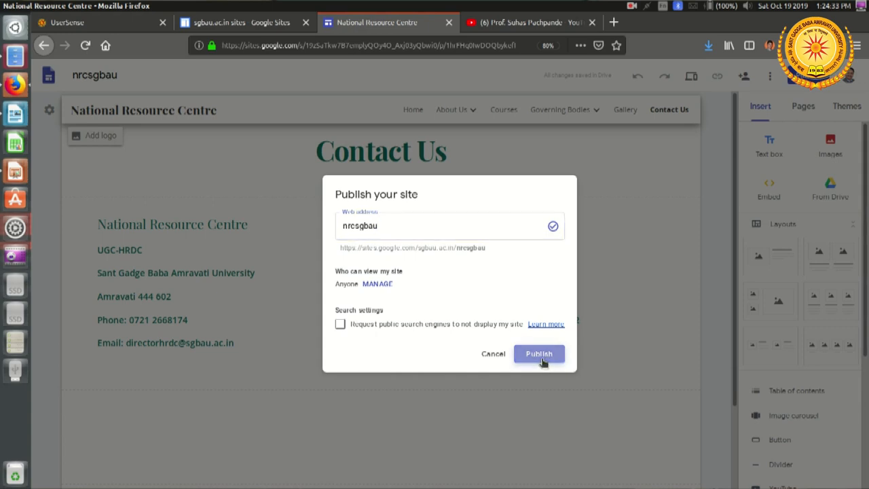
{"action": "left_click", "coordinate": [538, 353]}
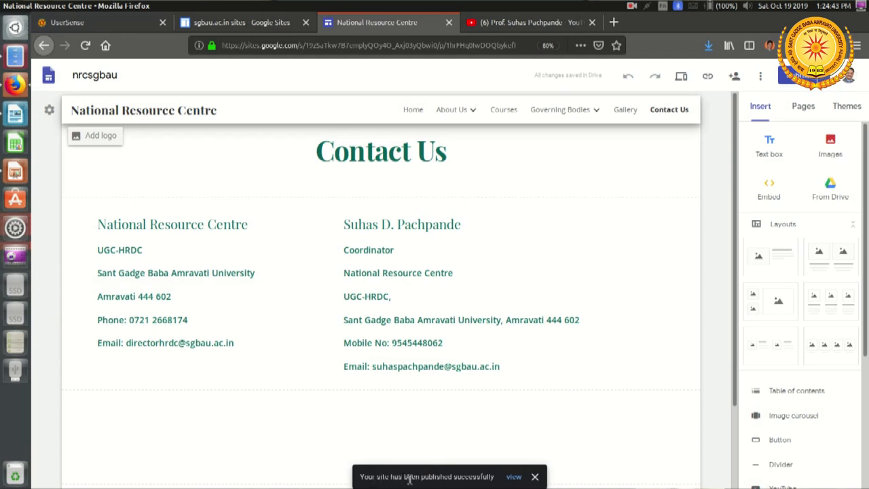
{"action": "mouse_move", "coordinate": [247, 468]}
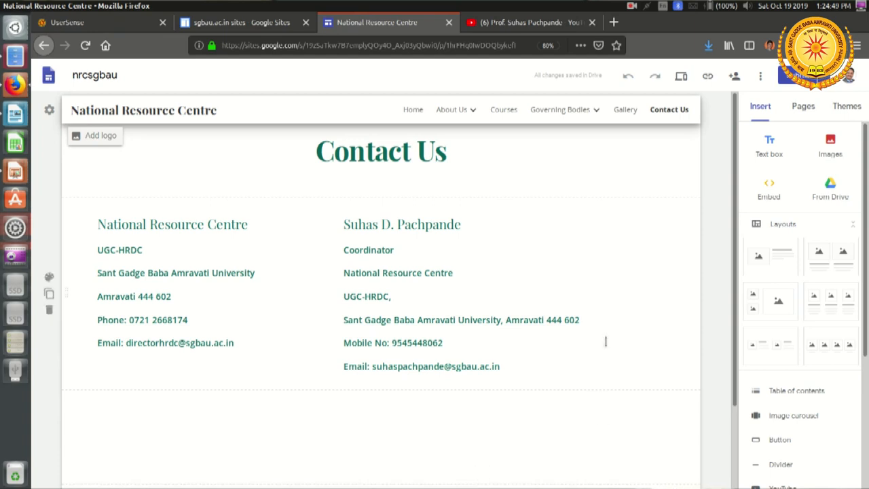
View the published site from the Publish dropdown in a new tab
{"action": "left_click", "coordinate": [573, 299]}
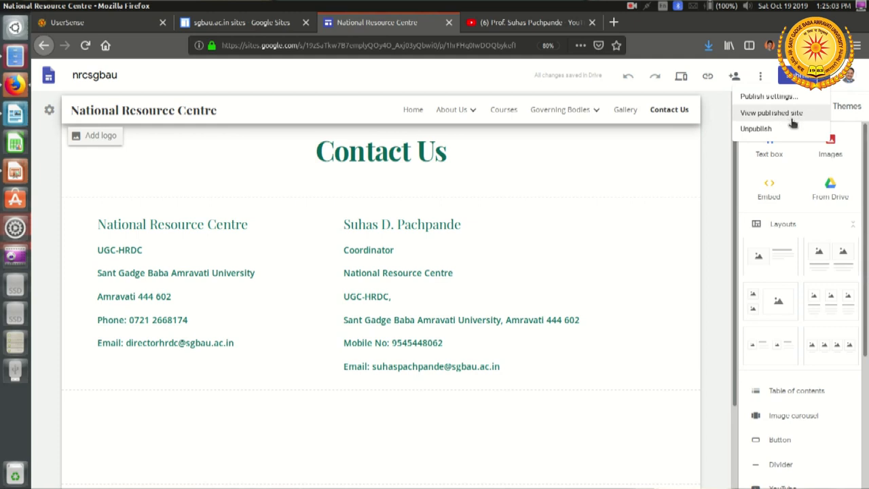
{"action": "mouse_move", "coordinate": [781, 113]}
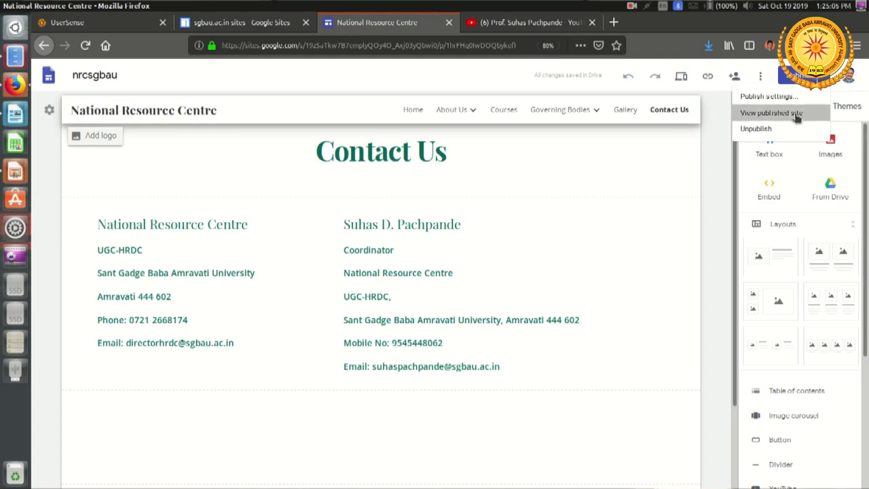
{"action": "left_click", "coordinate": [771, 112]}
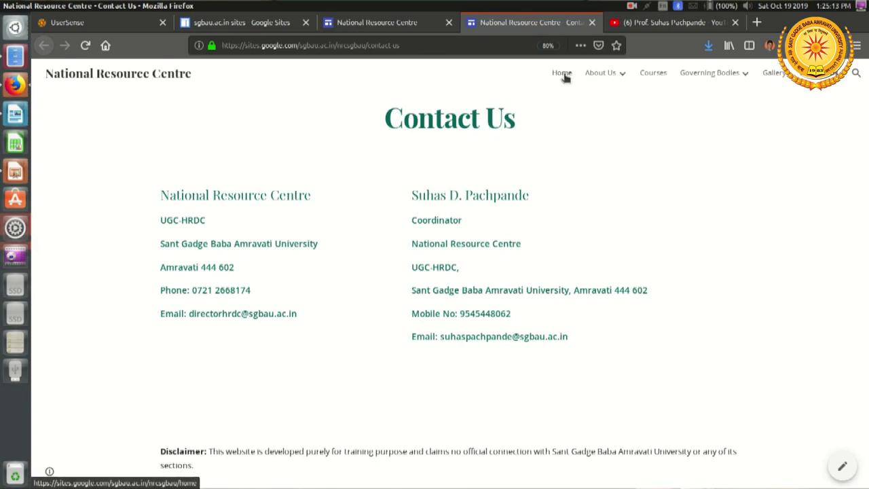
Go to the published Home page and copy its nrcsgbau web address
{"action": "left_click", "coordinate": [562, 74]}
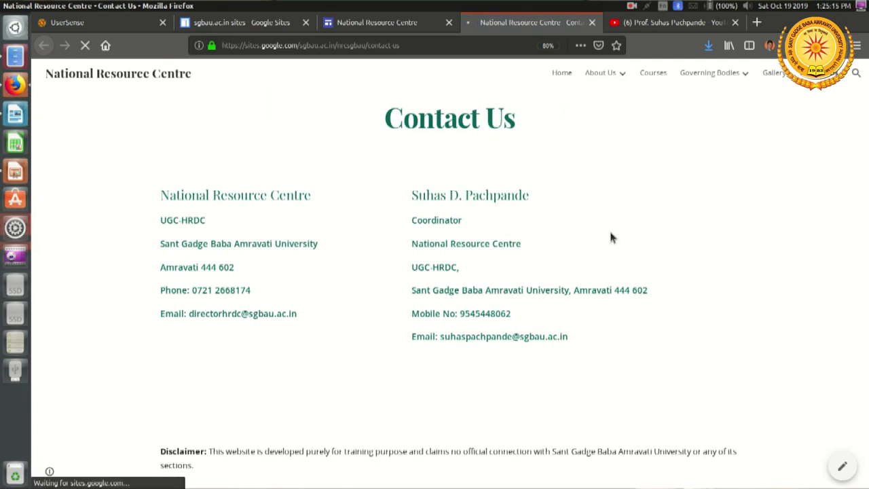
{"action": "left_click", "coordinate": [562, 73]}
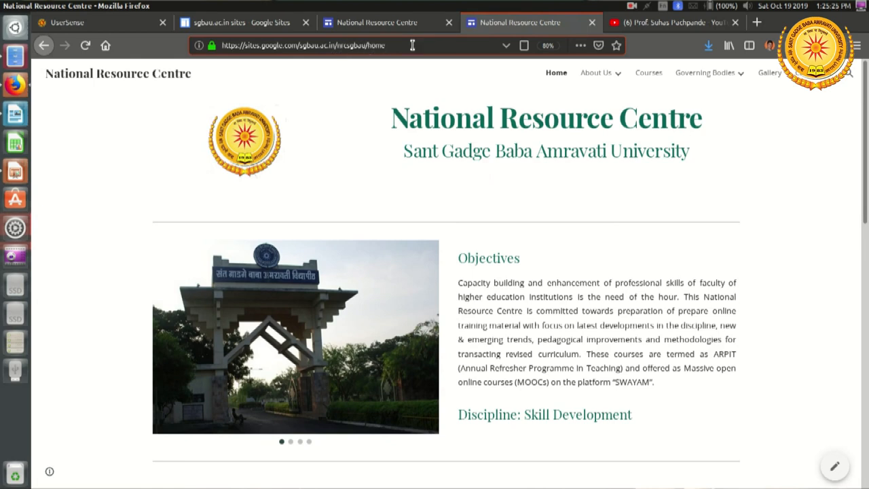
{"action": "left_click", "coordinate": [299, 46]}
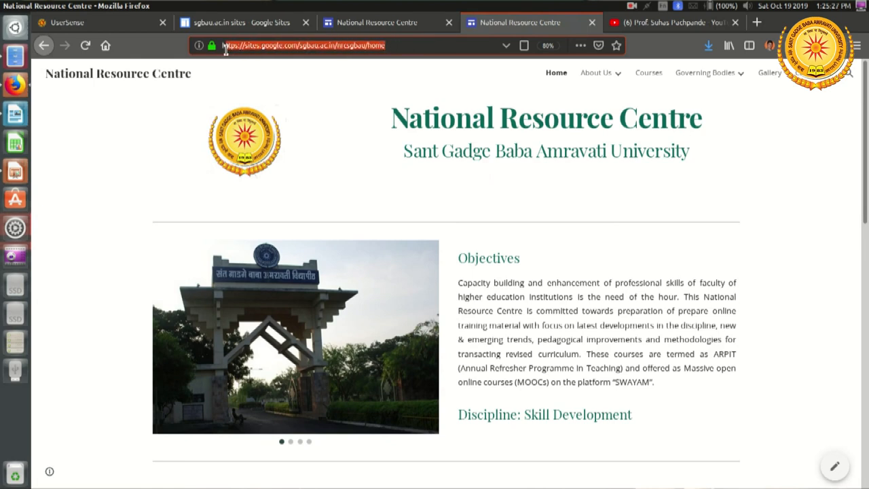
{"action": "right_click", "coordinate": [278, 46]}
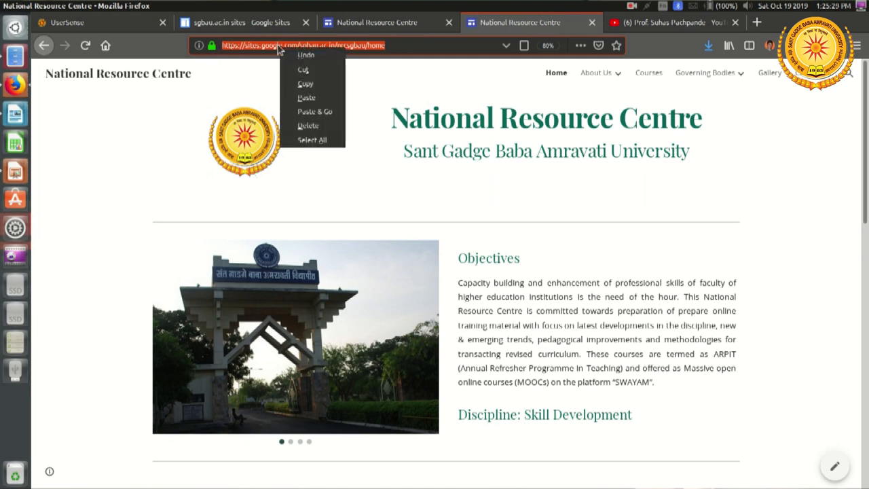
{"action": "left_click", "coordinate": [310, 92]}
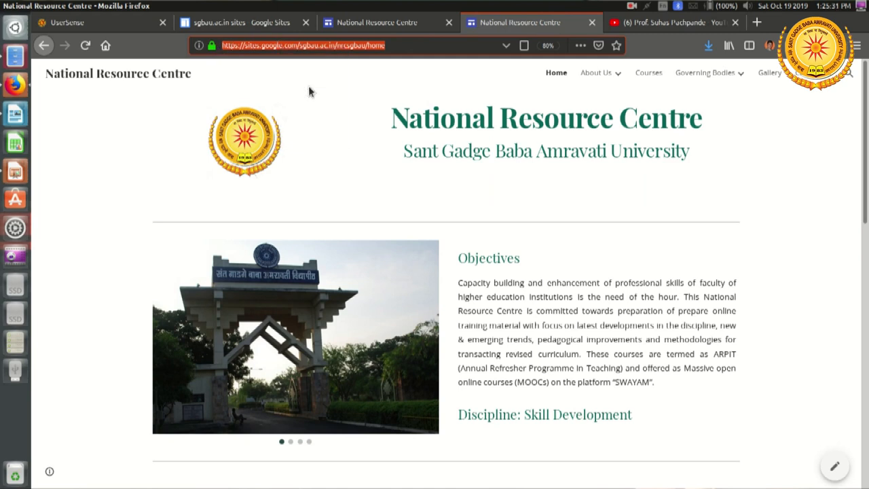
Scroll through the published Home page content
{"action": "left_click", "coordinate": [705, 73]}
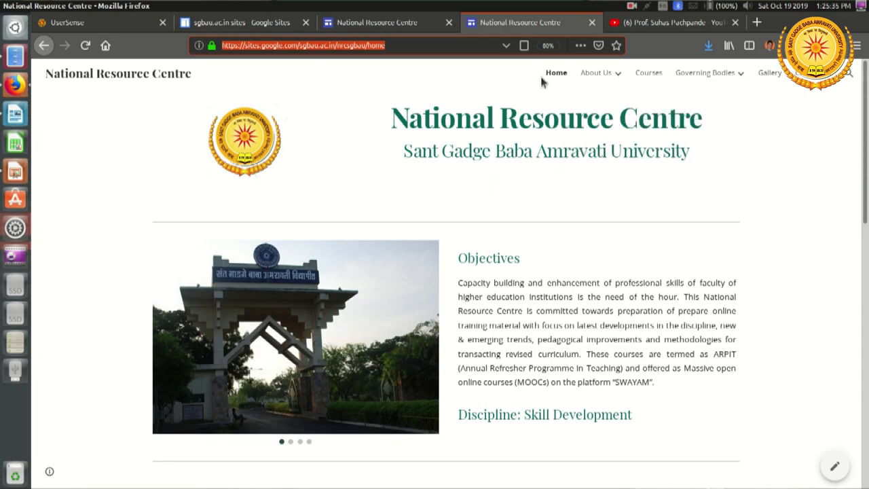
{"action": "scroll", "scroll_direction": "down", "scroll_amount": 3}
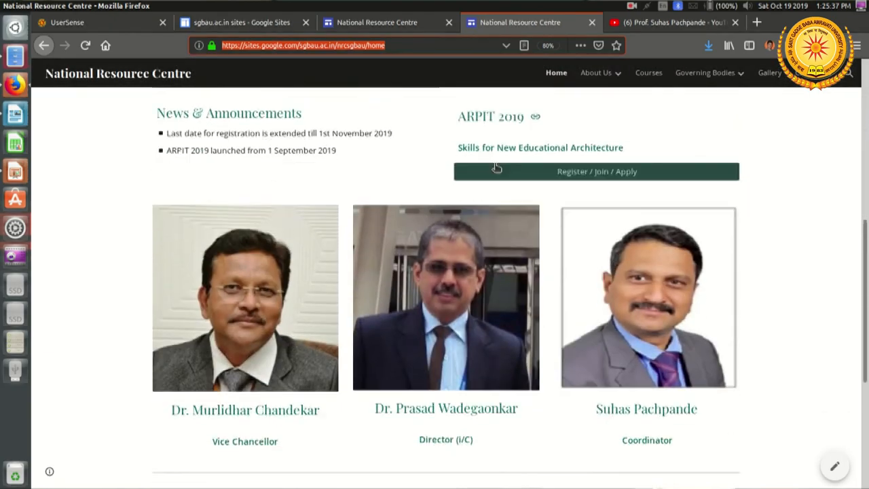
{"action": "left_click", "coordinate": [705, 73]}
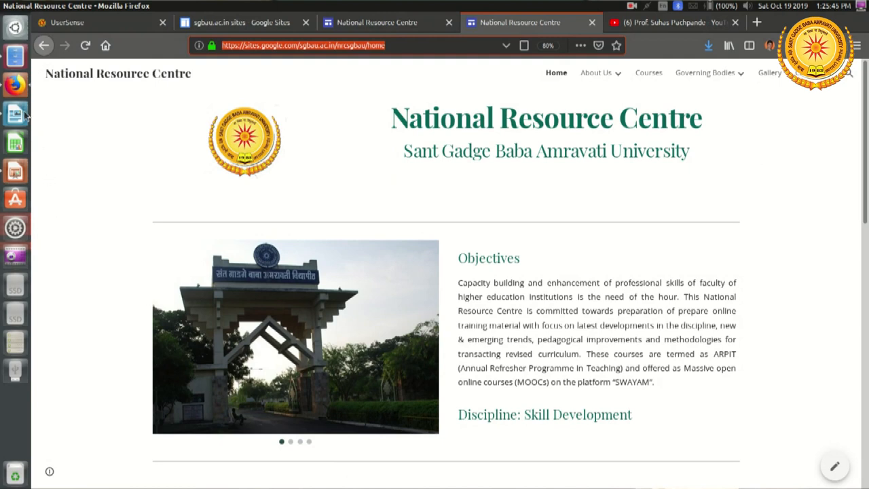
Load the copied nrcsgbau address in a new Firefox window, then close that window
{"action": "right_click", "coordinate": [15, 84]}
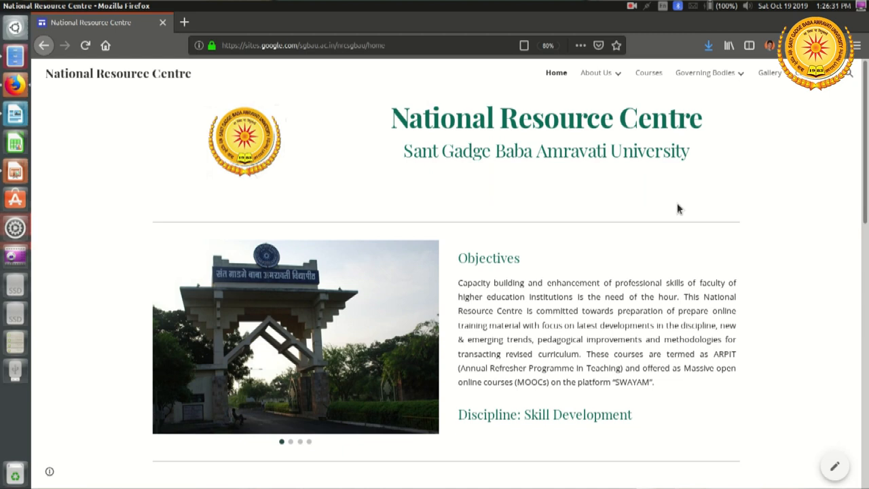
{"action": "left_click", "coordinate": [707, 73]}
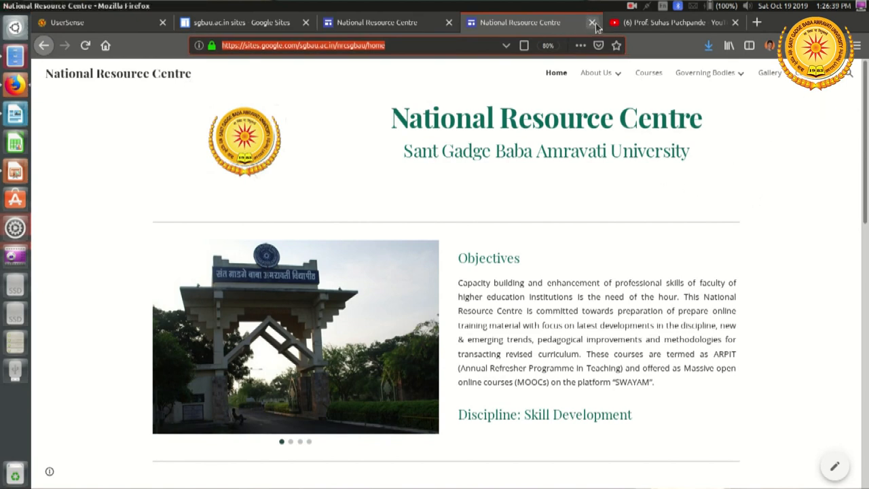
Close the published-site tab and show the editor's Publish options menu
{"action": "left_click", "coordinate": [594, 22]}
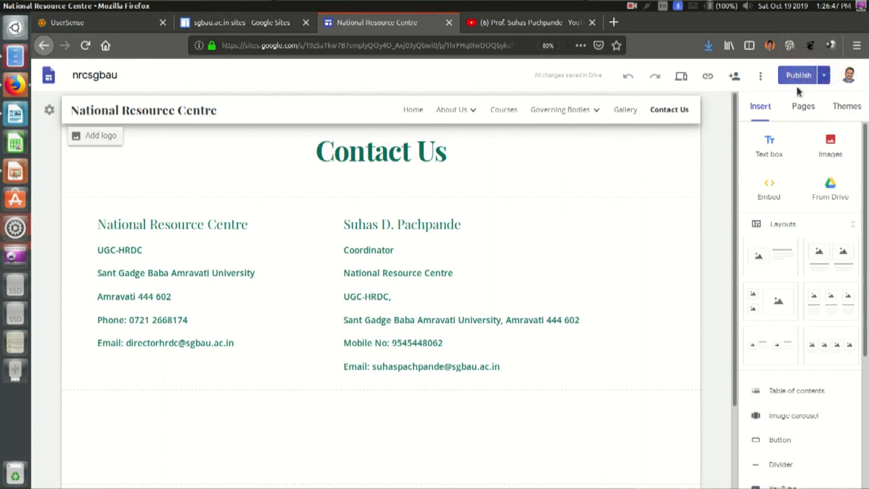
{"action": "mouse_move", "coordinate": [823, 76]}
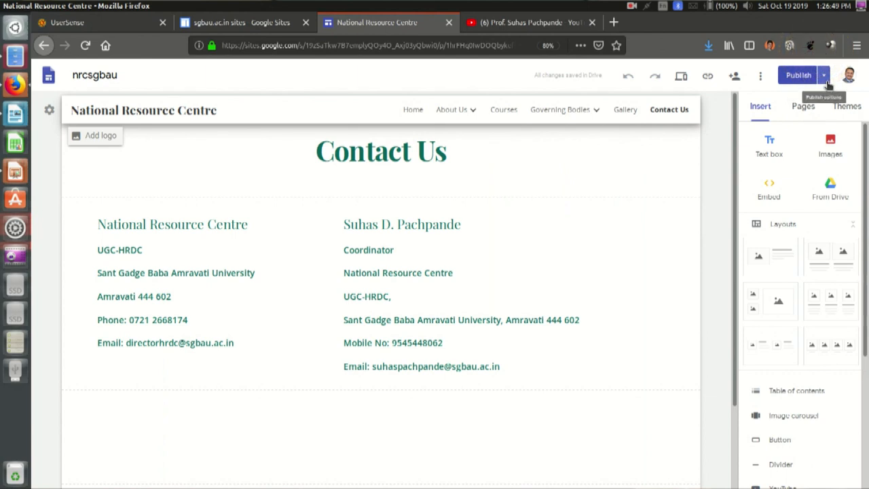
{"action": "left_click", "coordinate": [823, 75]}
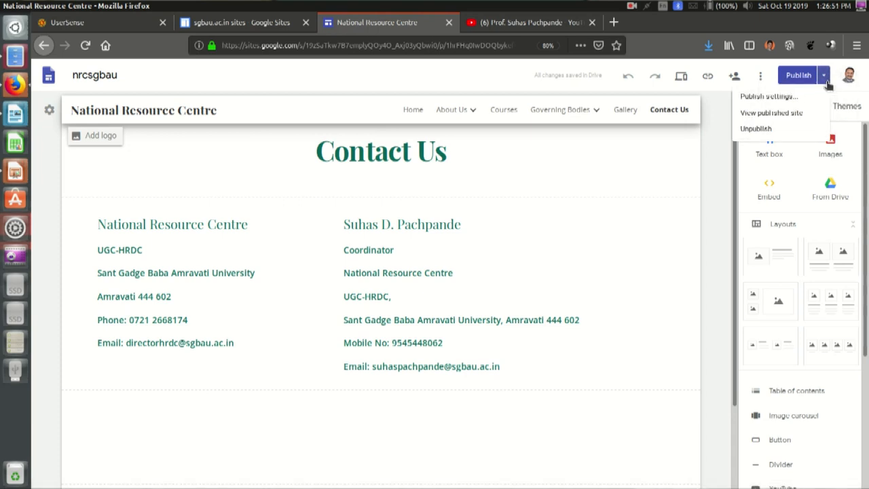
{"action": "mouse_move", "coordinate": [755, 128]}
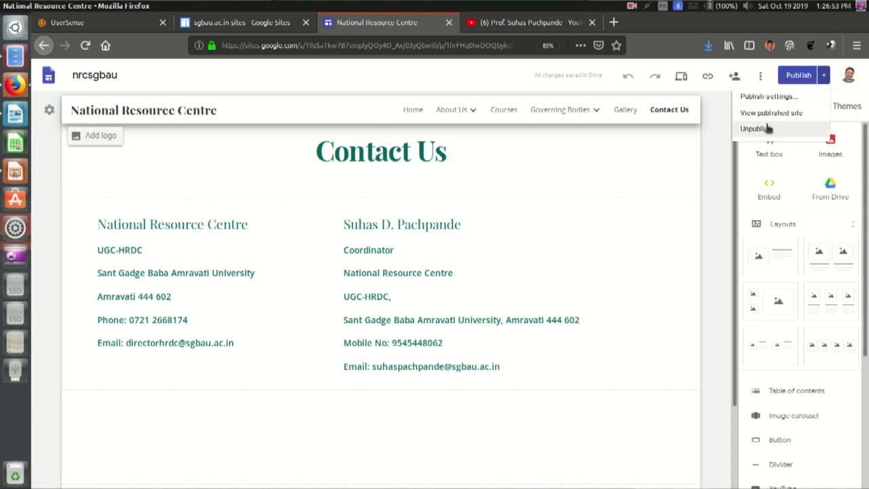